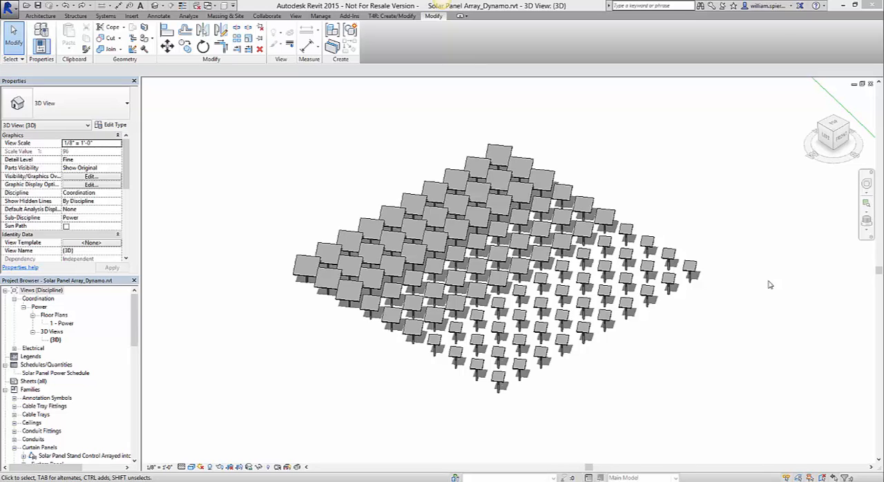
mouse_move(457, 245)
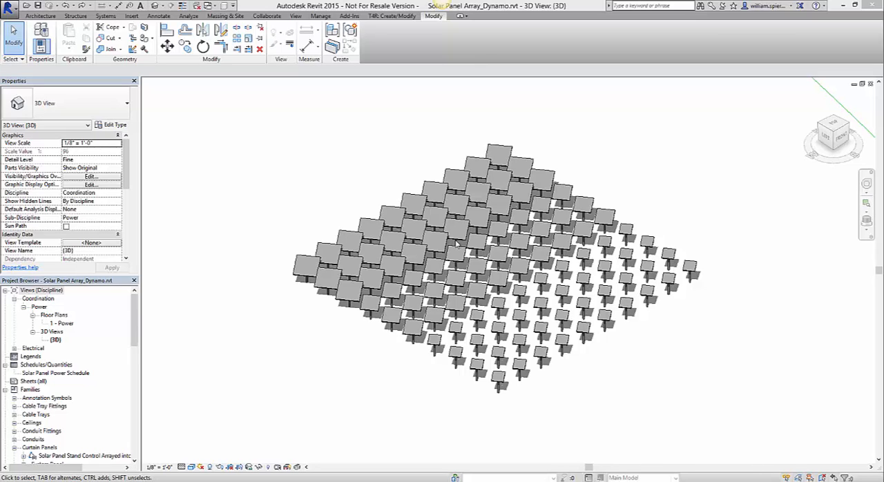
mouse_move(290, 265)
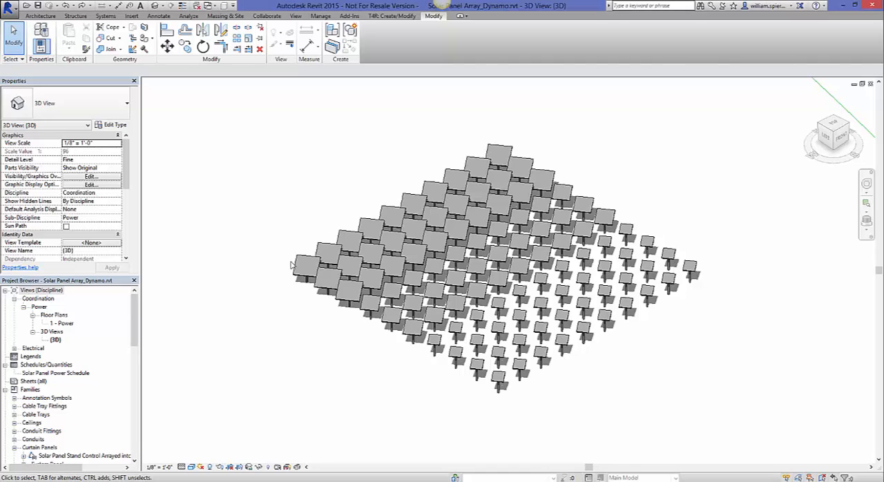
mouse_move(289, 265)
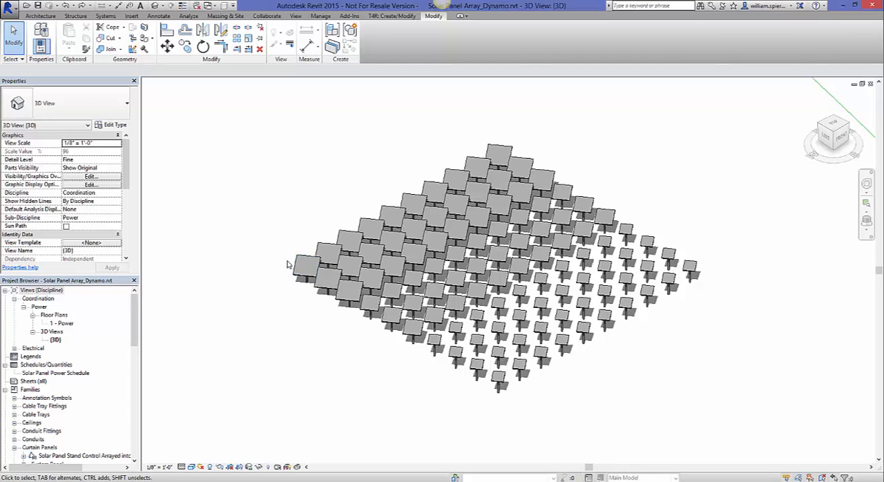
mouse_move(242, 219)
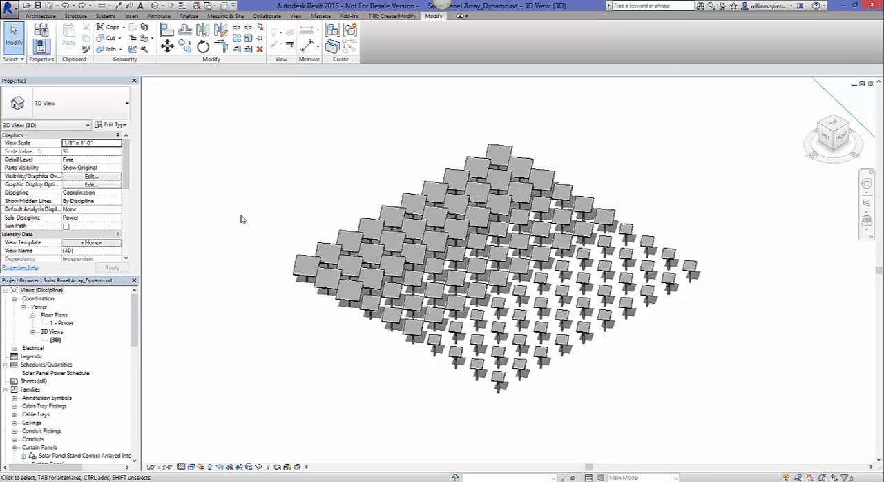
mouse_move(261, 176)
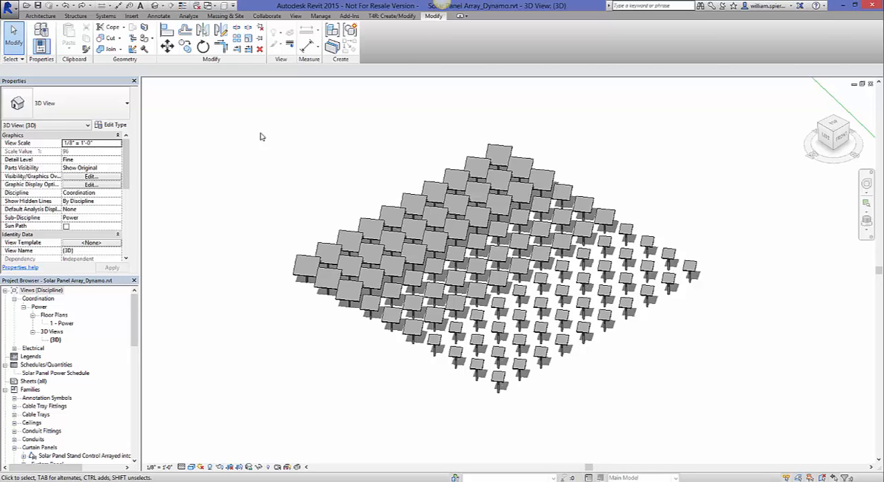
- Select a corner solar panel and review its type properties and available panel types without changing anything
click(306, 265)
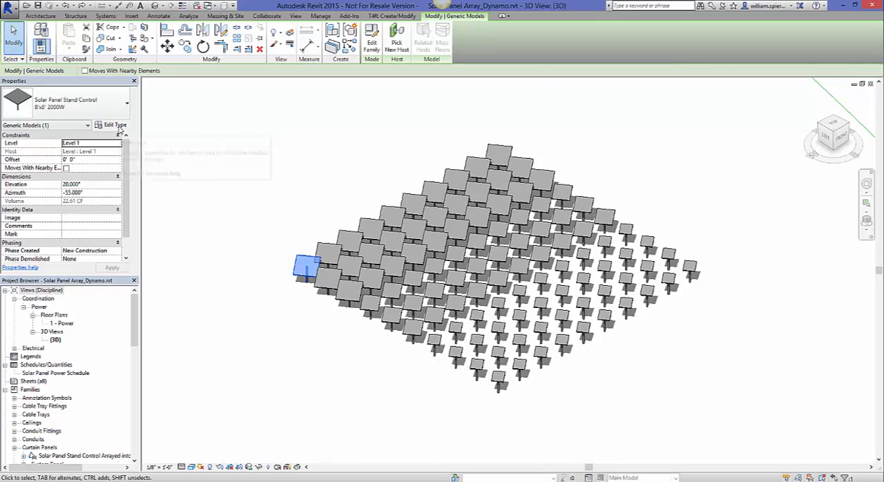
click(112, 125)
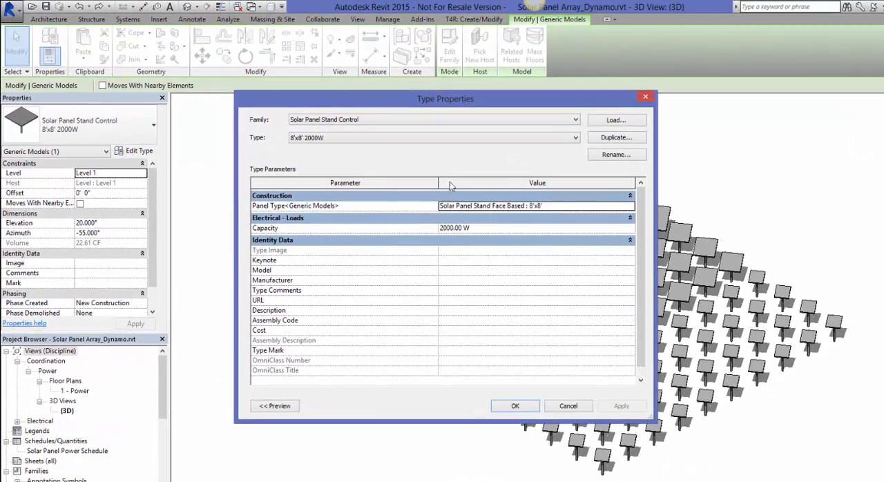
click(434, 137)
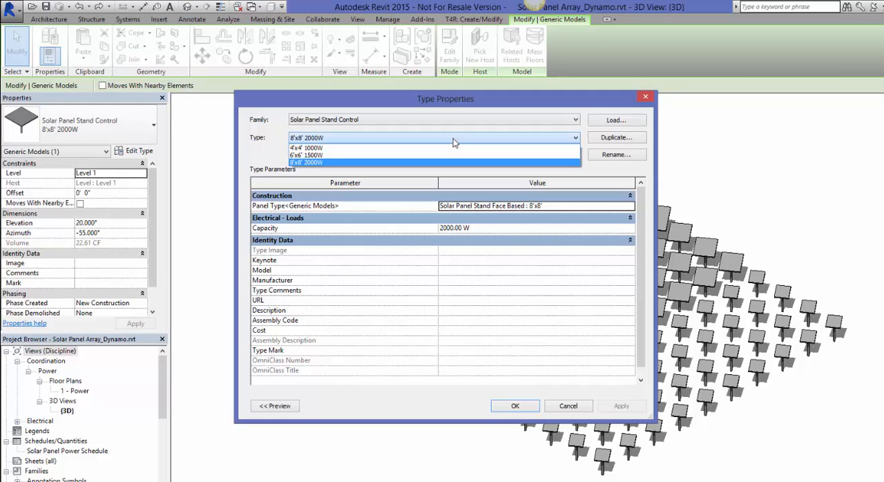
mouse_move(453, 147)
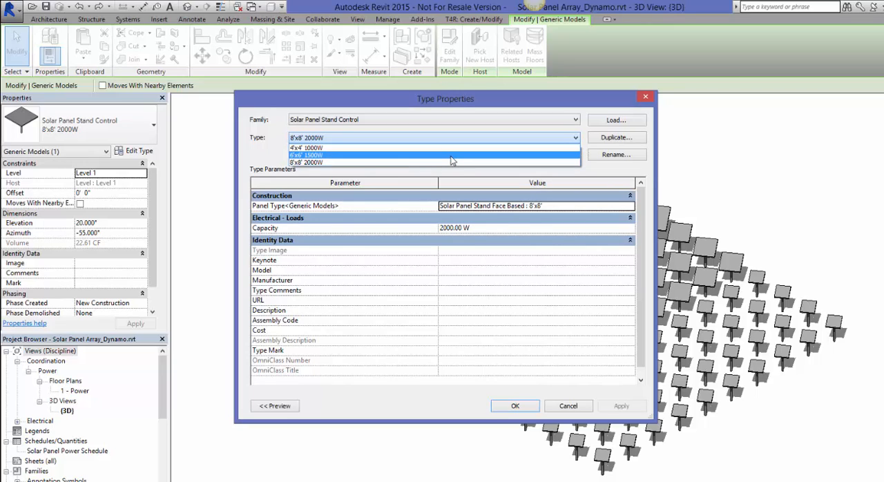
mouse_move(426, 163)
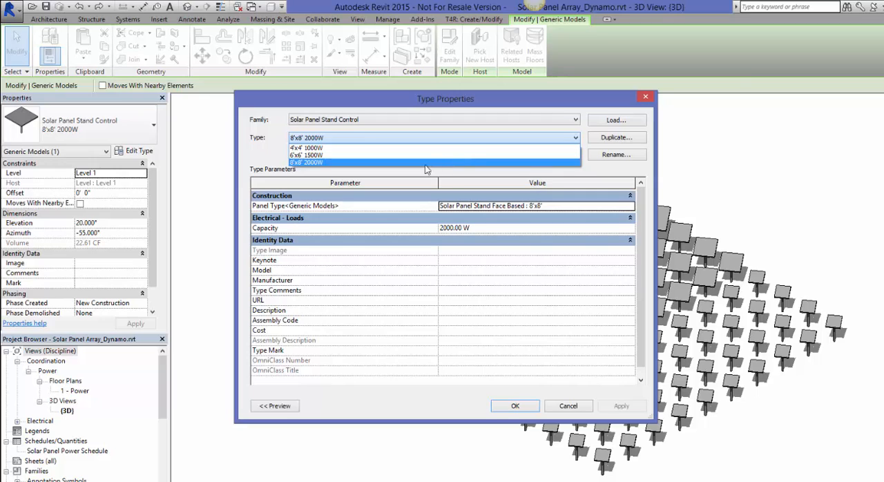
click(306, 163)
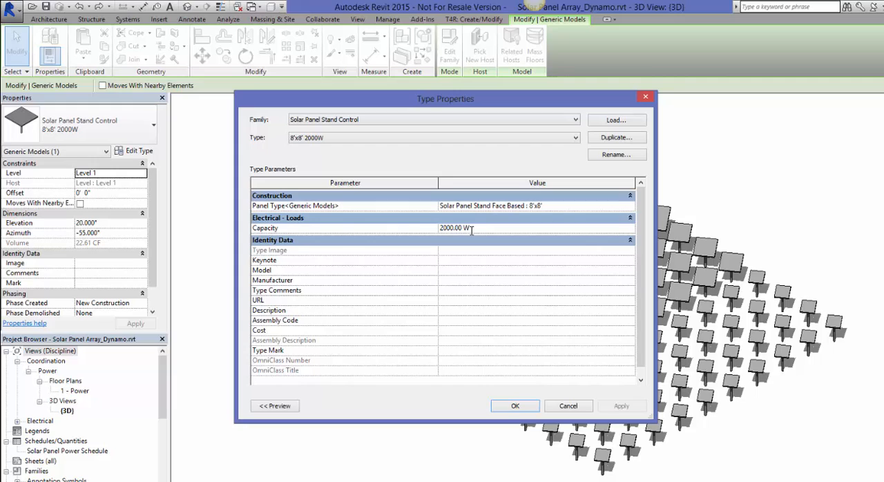
mouse_move(416, 232)
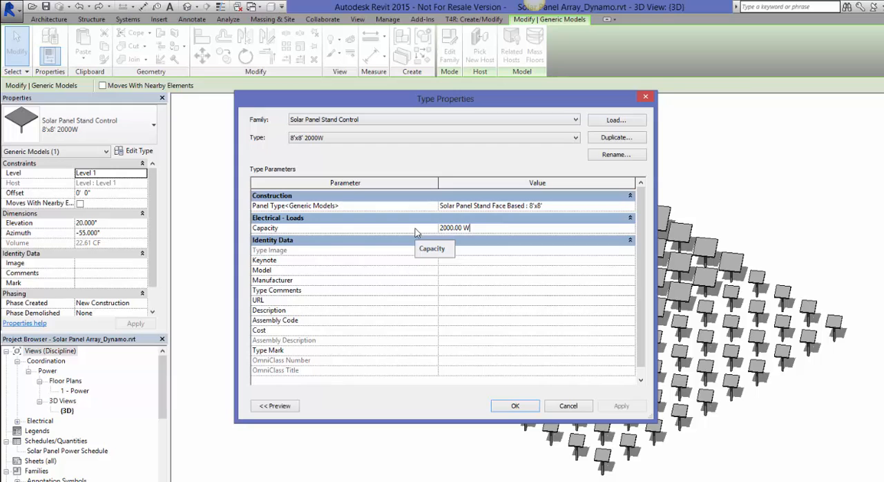
mouse_move(454, 246)
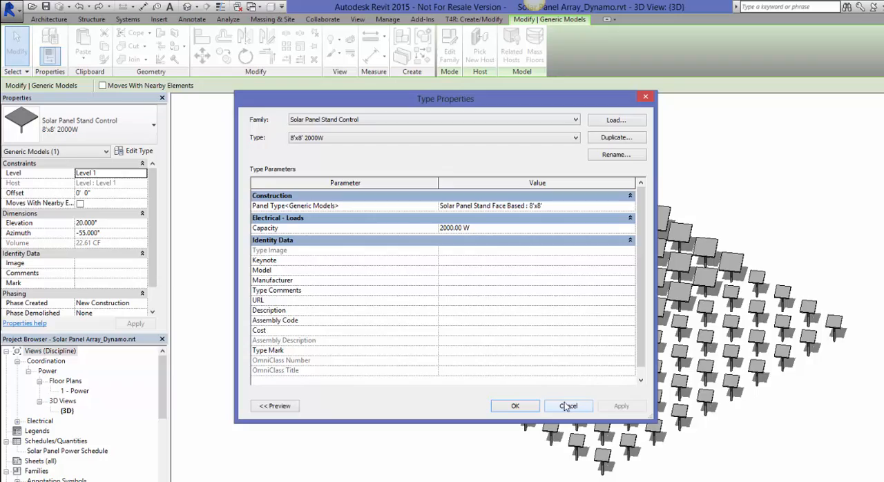
click(568, 405)
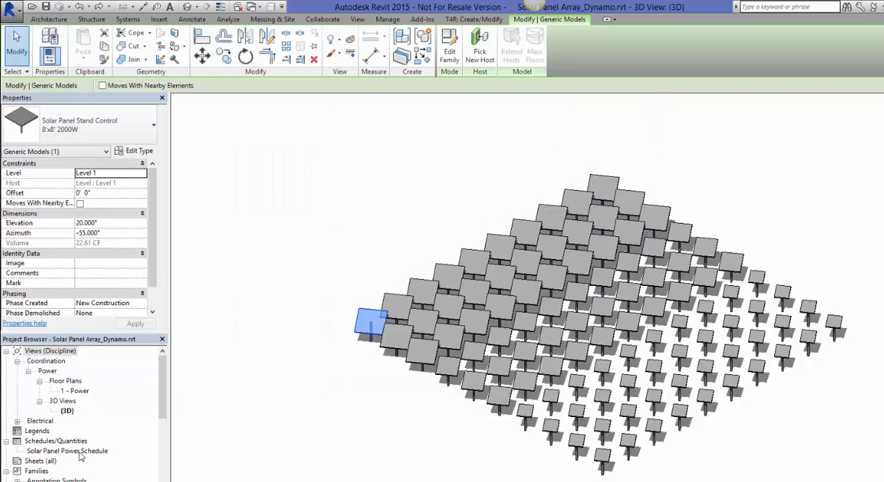
- From the Solar Panel Power Schedule, set the panels' elevation to 15.000 and apply it to all panels
double_click(66, 451)
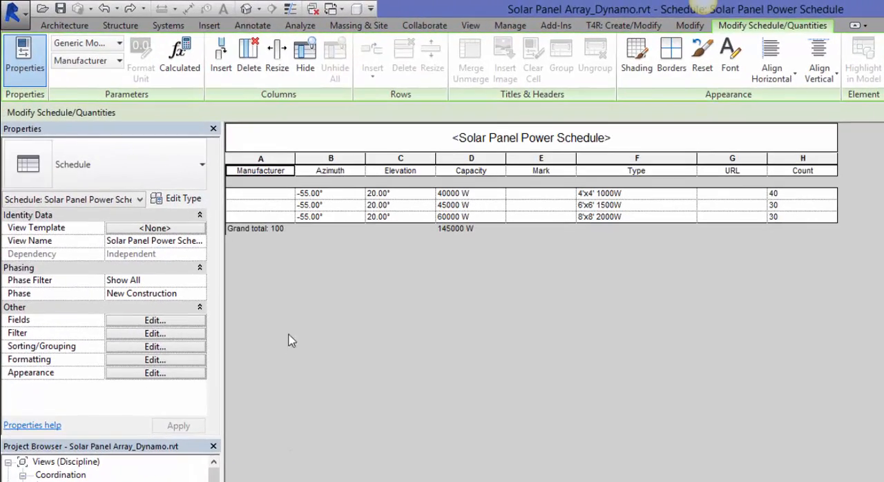
mouse_move(404, 211)
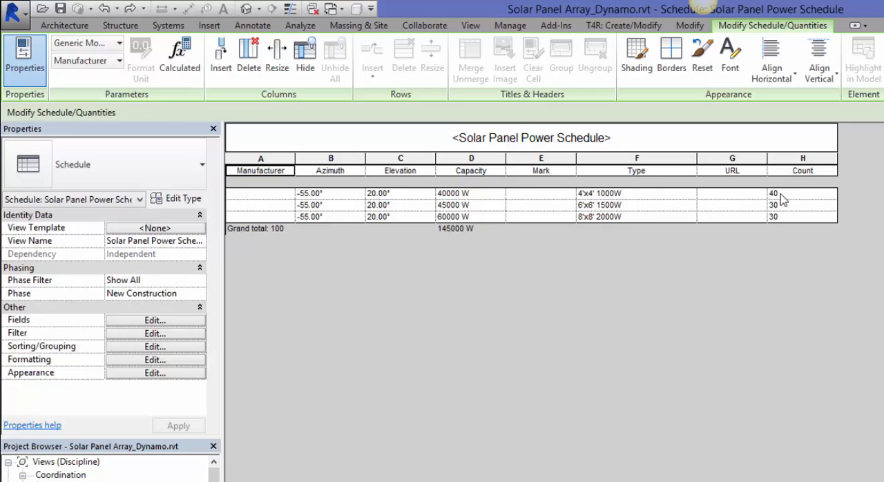
mouse_move(457, 225)
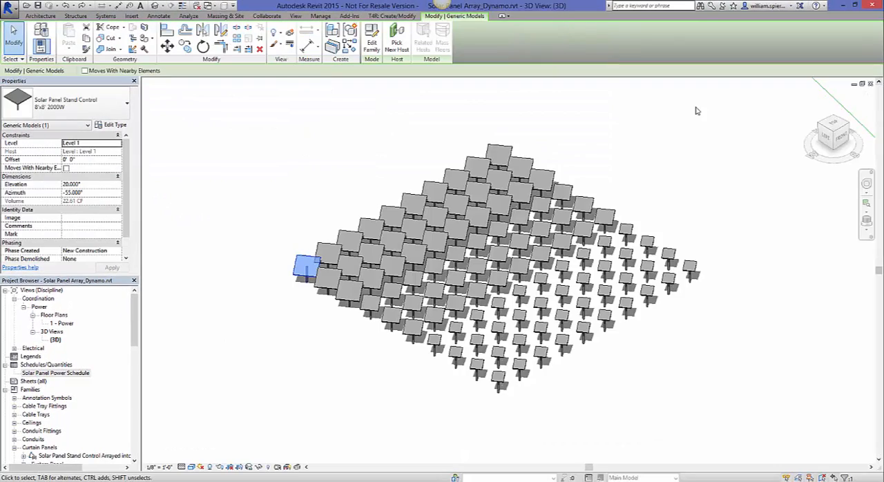
mouse_move(301, 132)
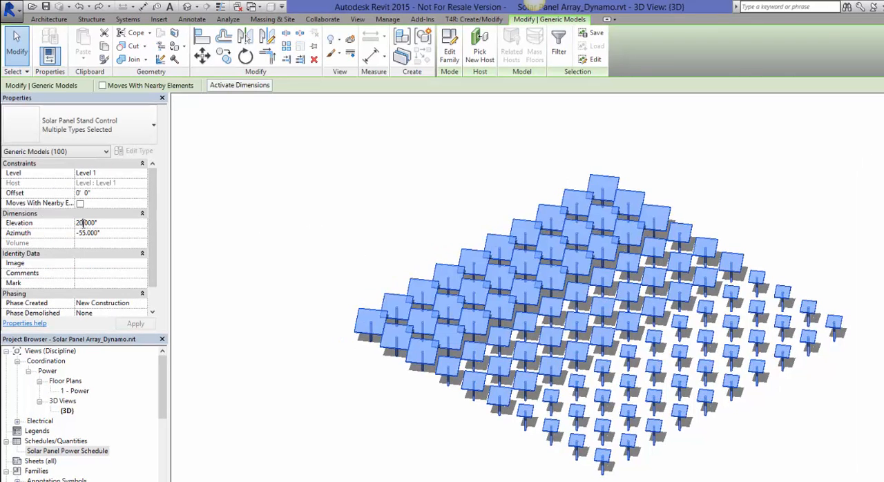
triple_click(87, 222)
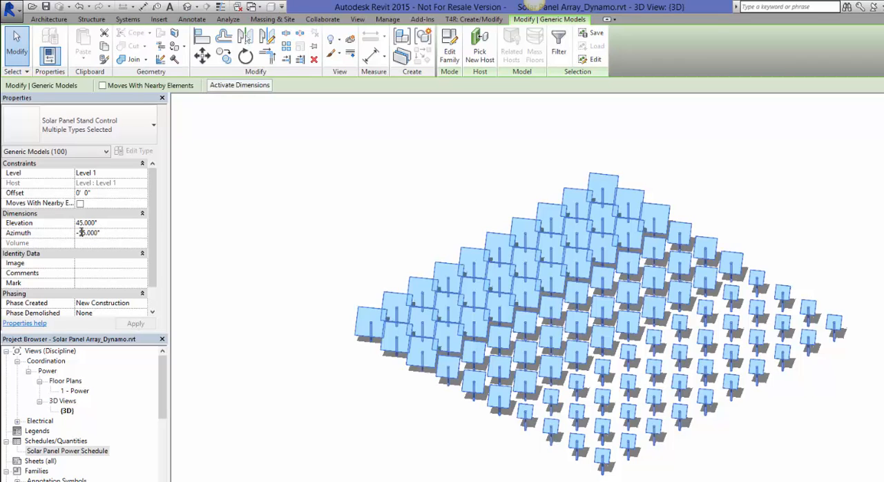
text(15.000)
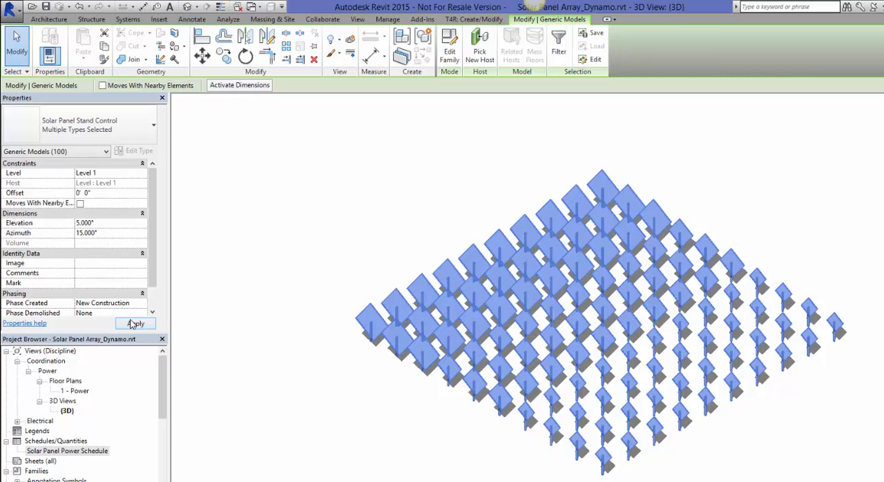
click(135, 324)
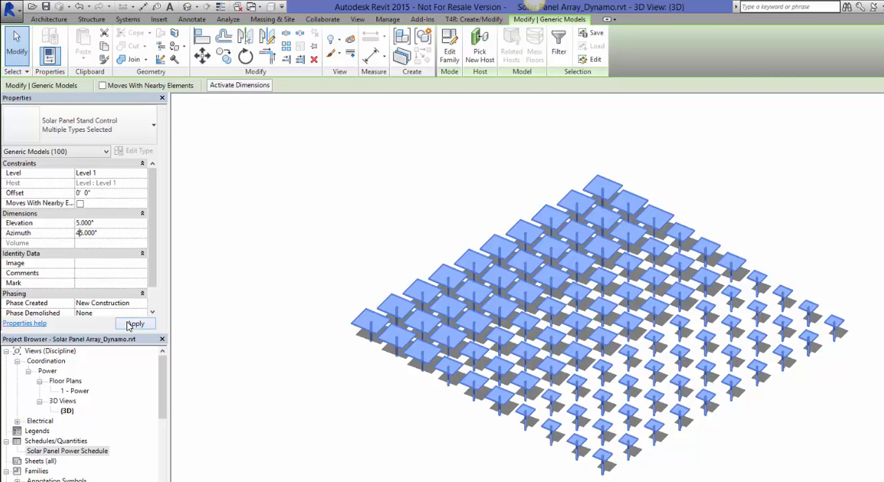
click(311, 228)
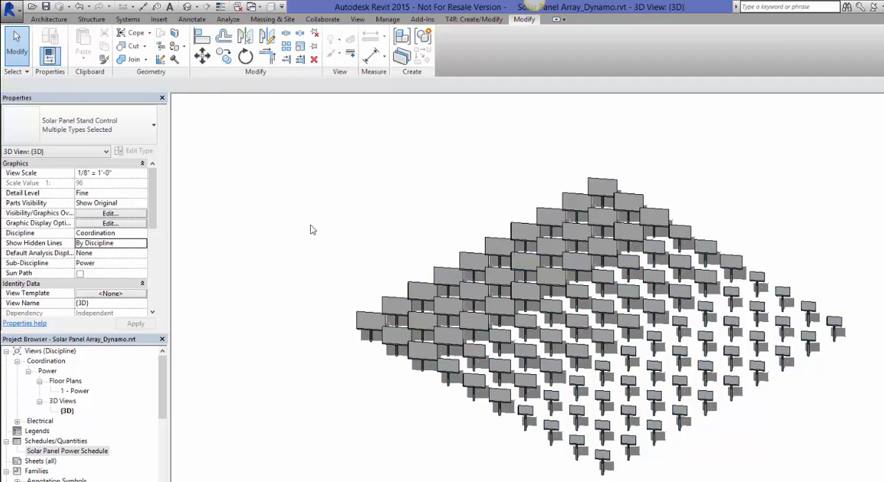
click(310, 230)
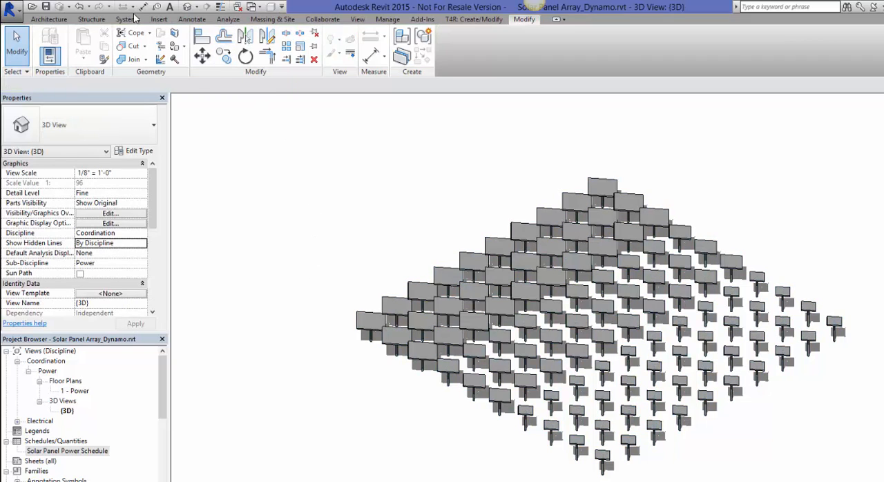
click(78, 6)
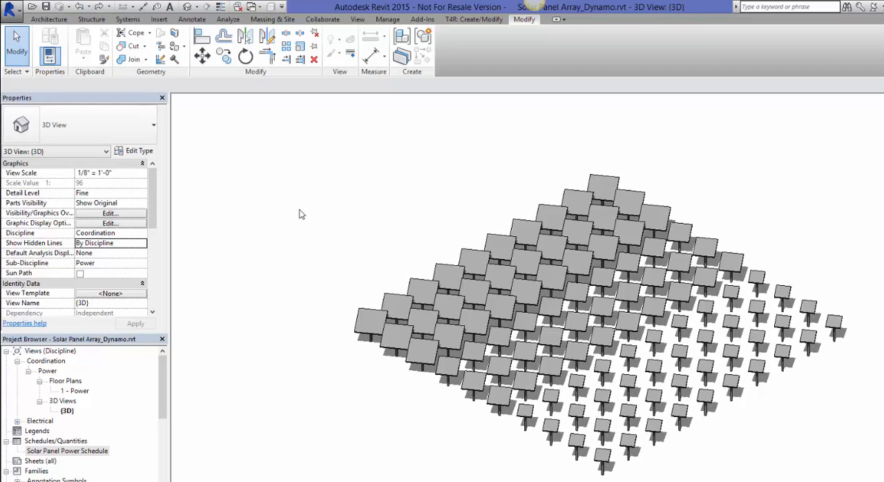
mouse_move(331, 172)
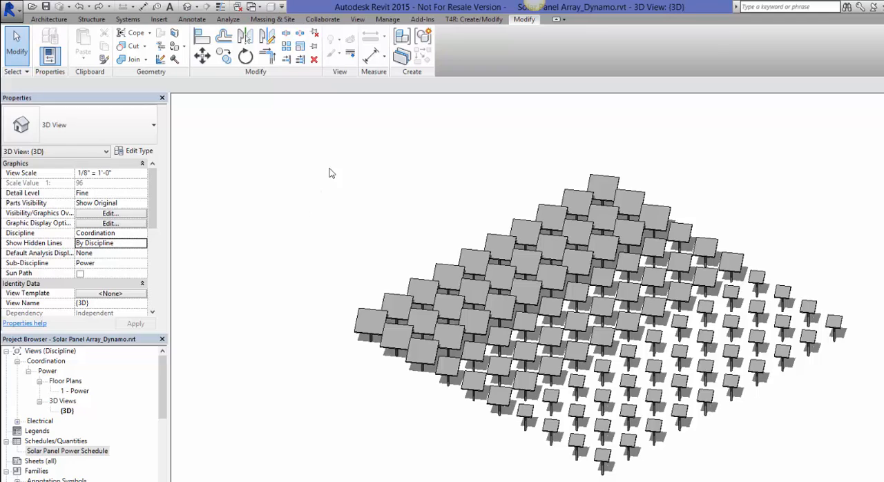
mouse_move(745, 415)
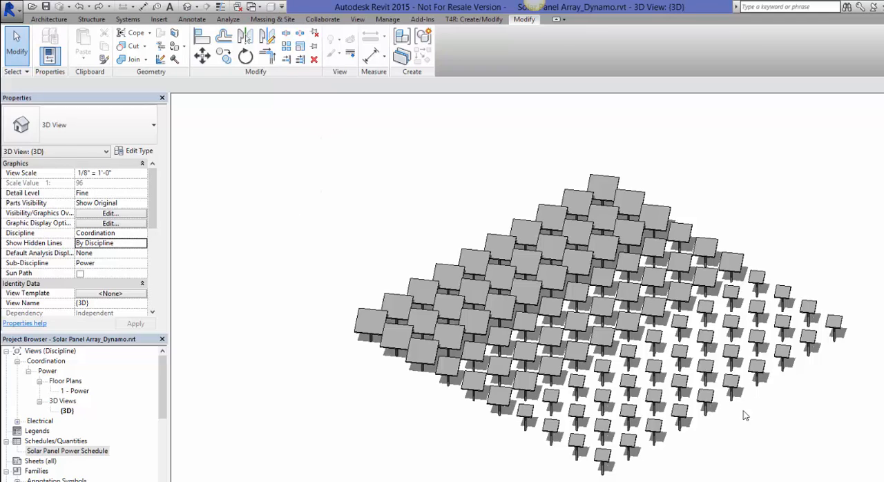
mouse_move(590, 162)
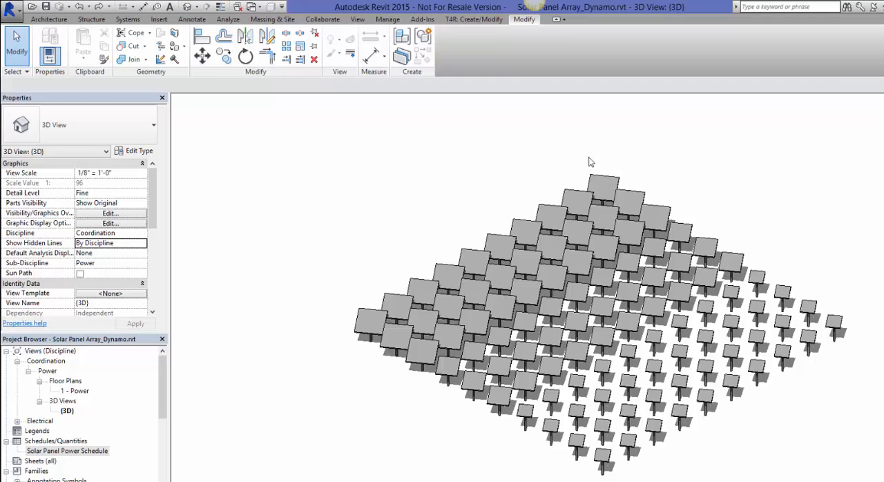
mouse_move(821, 413)
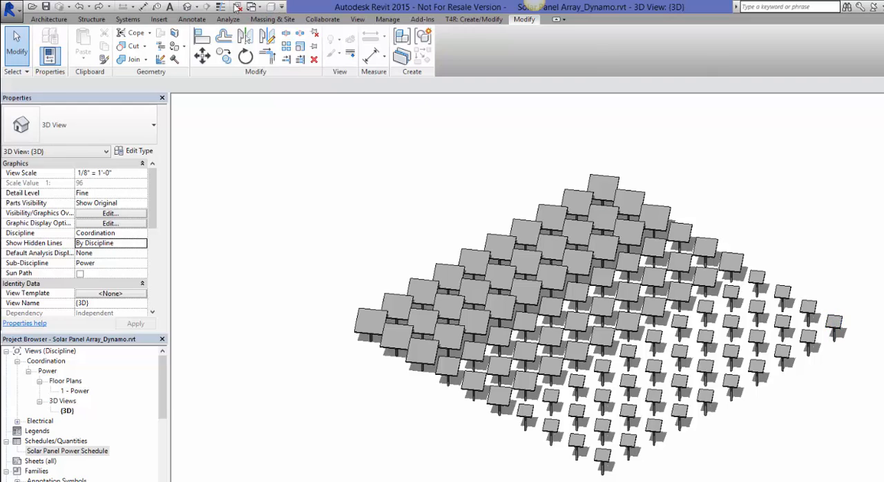
mouse_move(255, 7)
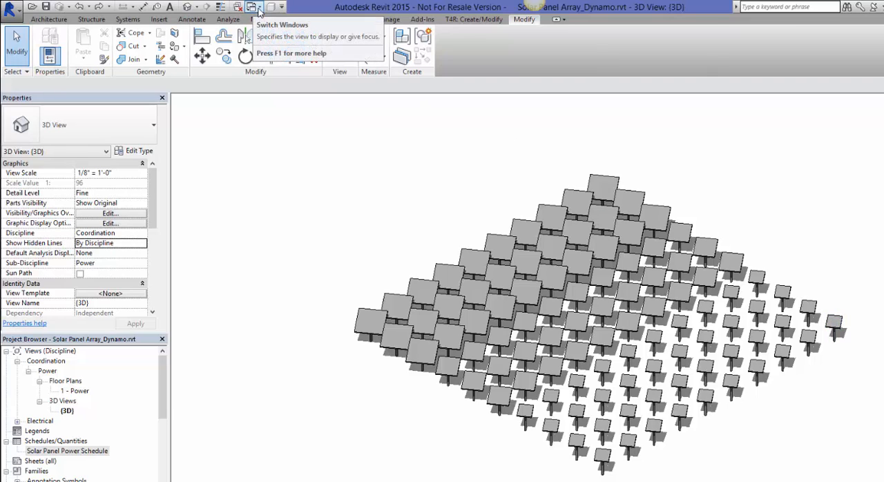
- Switch to the Spokane Euclid Ave 3D view and select the imported topography and its work plane grid
click(254, 6)
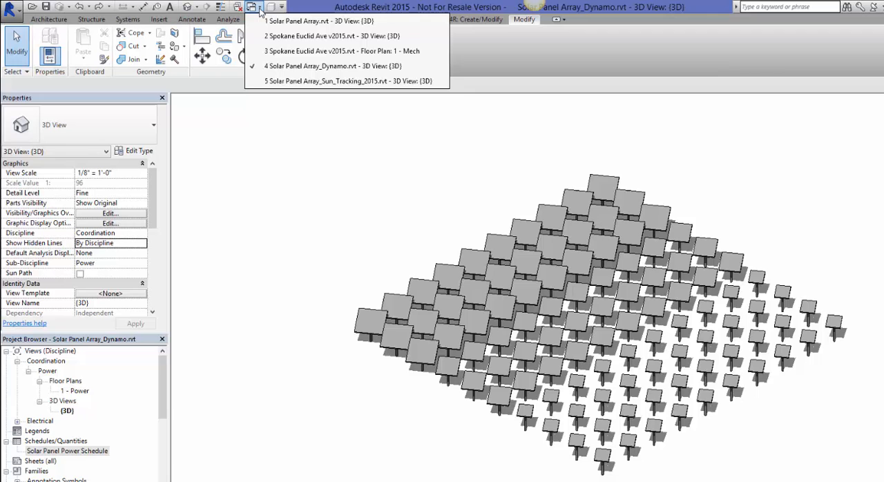
mouse_move(265, 20)
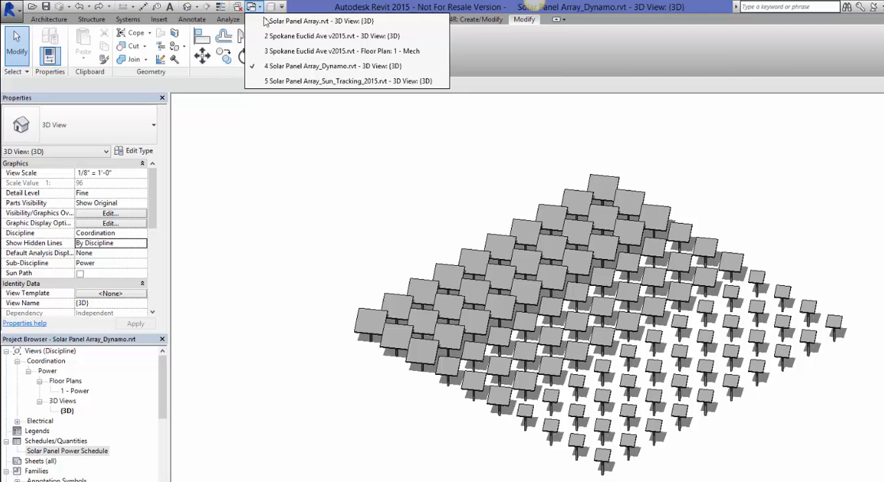
mouse_move(287, 45)
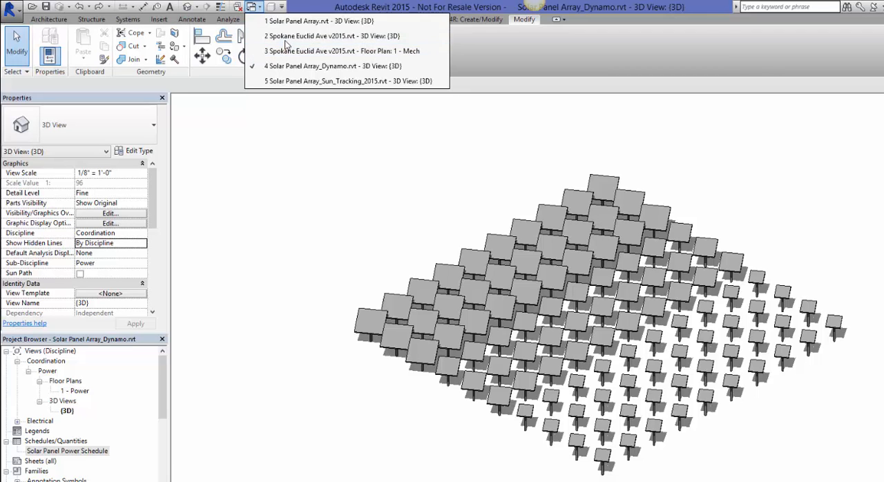
click(317, 35)
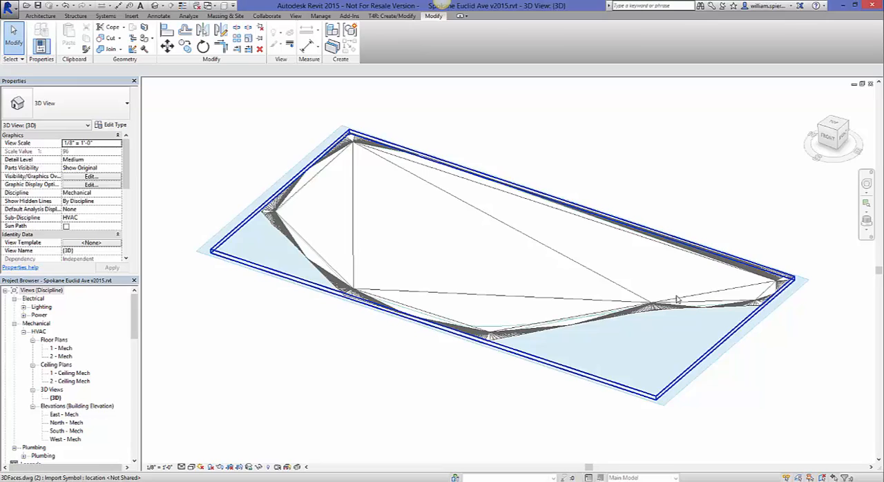
mouse_move(732, 293)
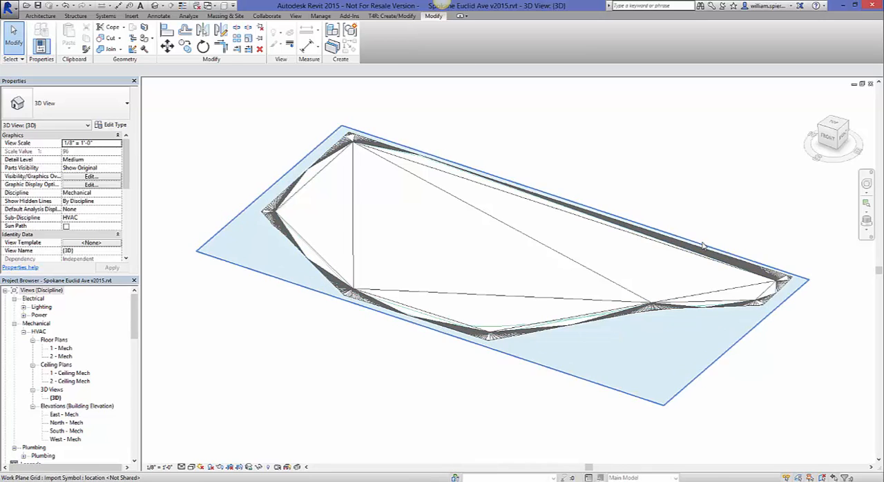
click(232, 125)
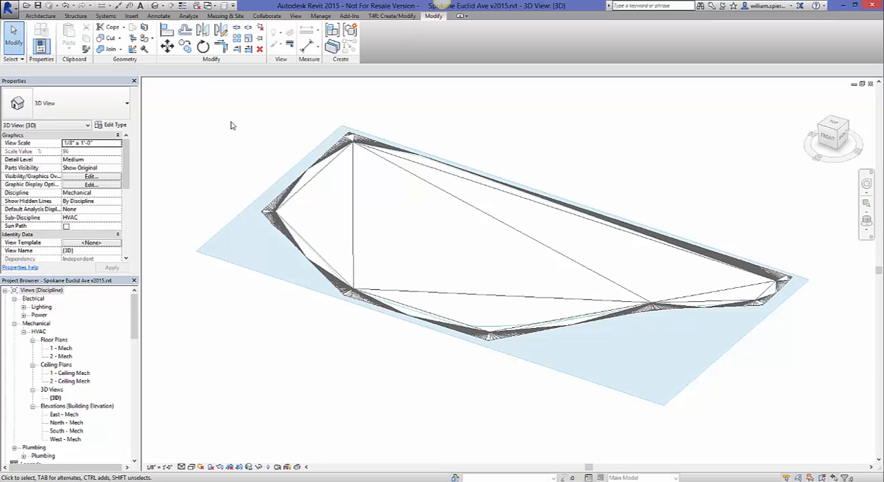
mouse_move(368, 178)
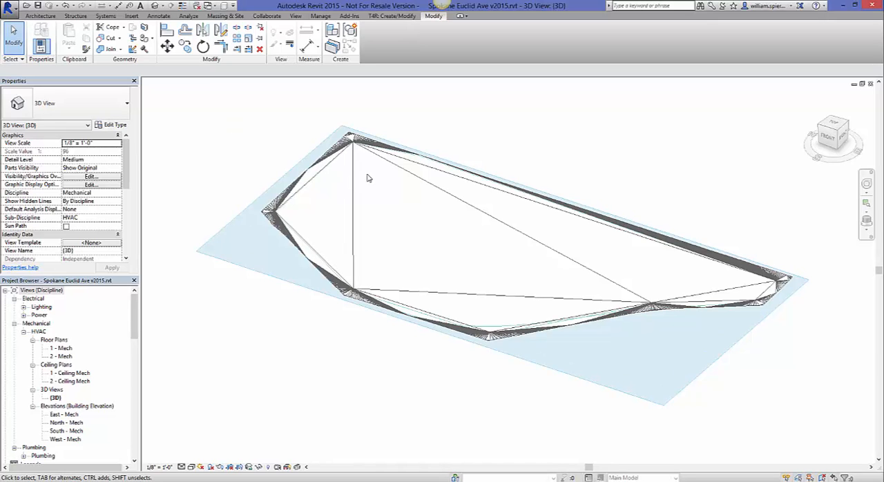
mouse_move(496, 212)
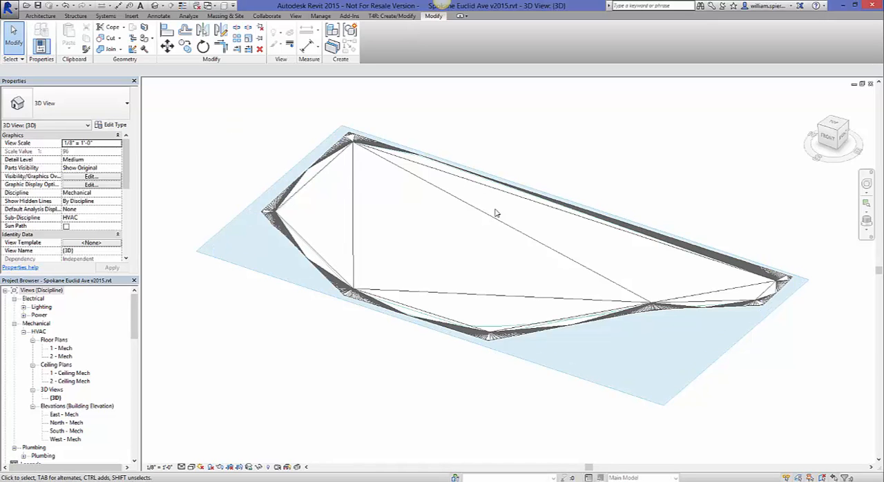
click(367, 214)
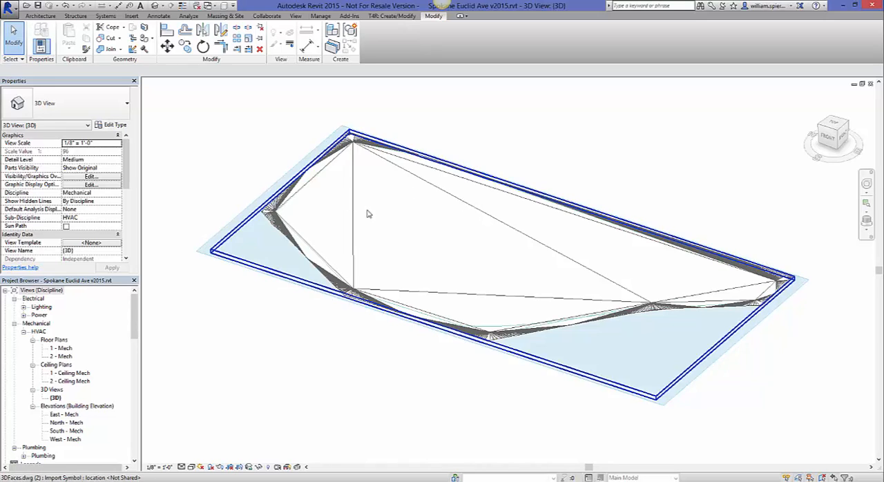
click(394, 221)
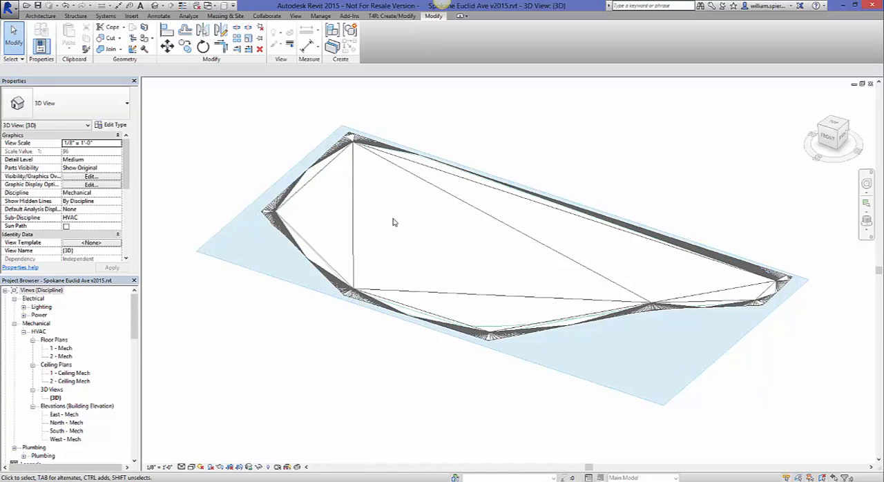
mouse_move(454, 214)
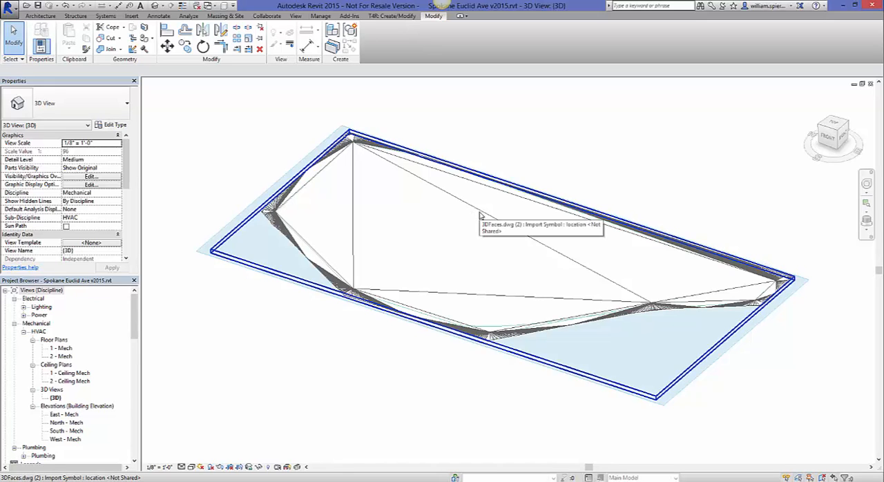
click(526, 310)
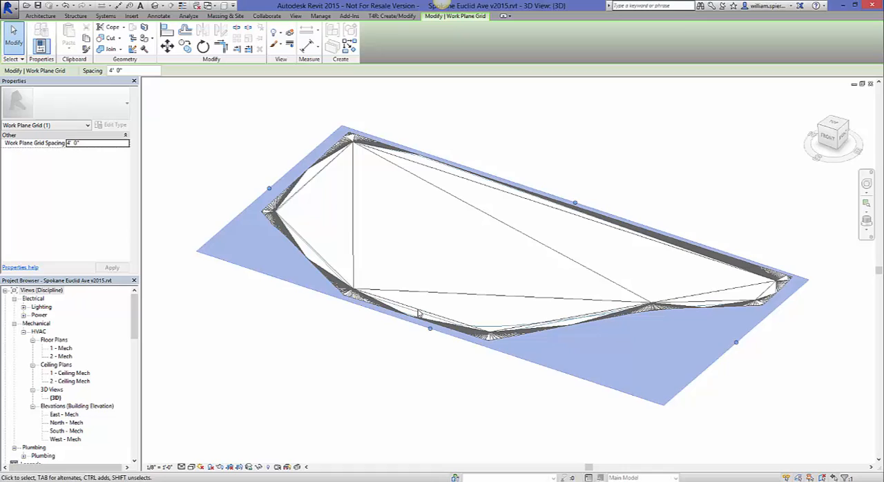
mouse_move(474, 377)
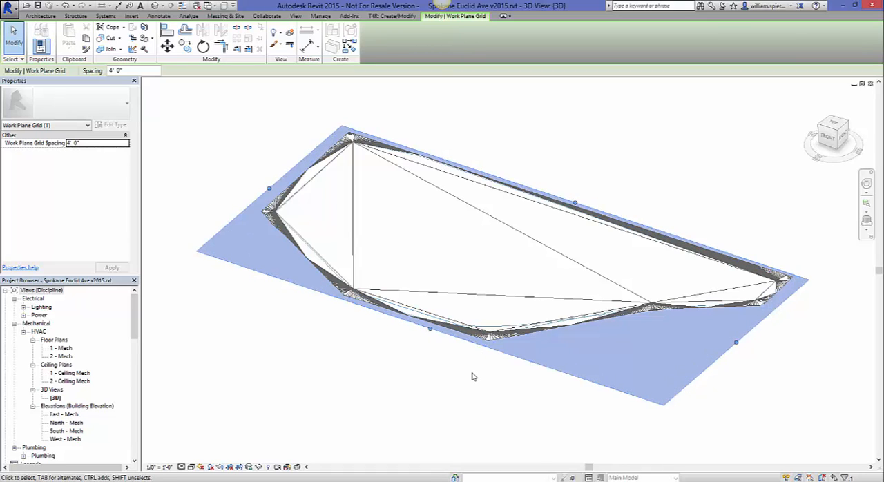
mouse_move(74, 428)
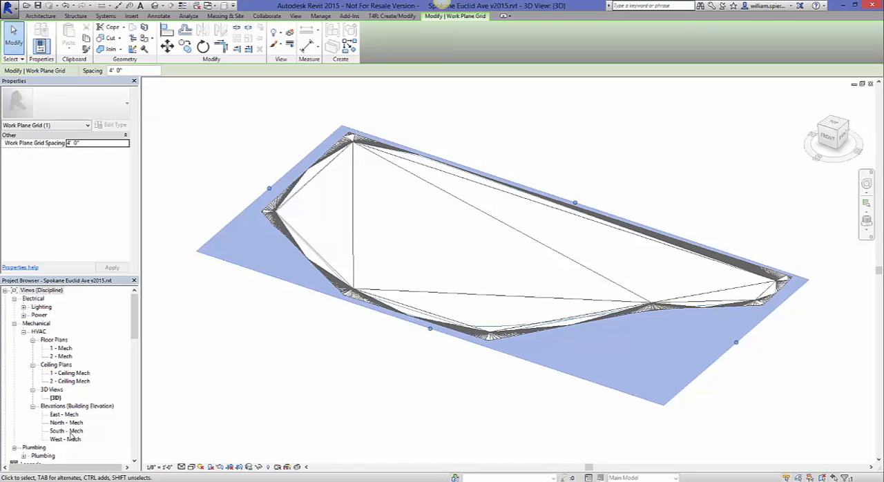
- Show the East - Mech elevation zoomed to the Level 2 head at 615' - 10"
click(63, 414)
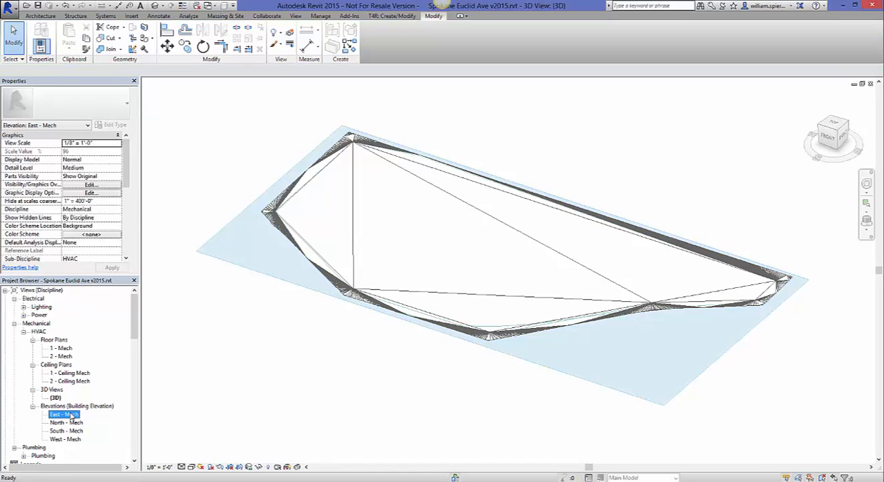
double_click(64, 414)
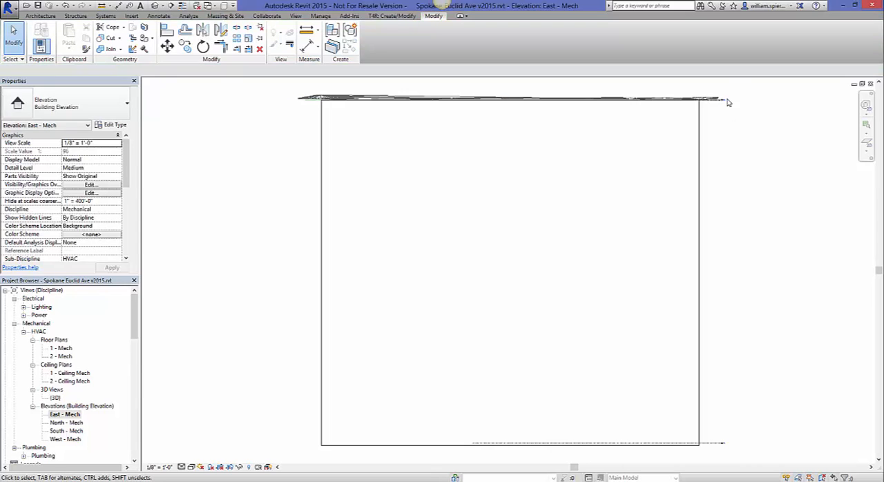
mouse_move(719, 100)
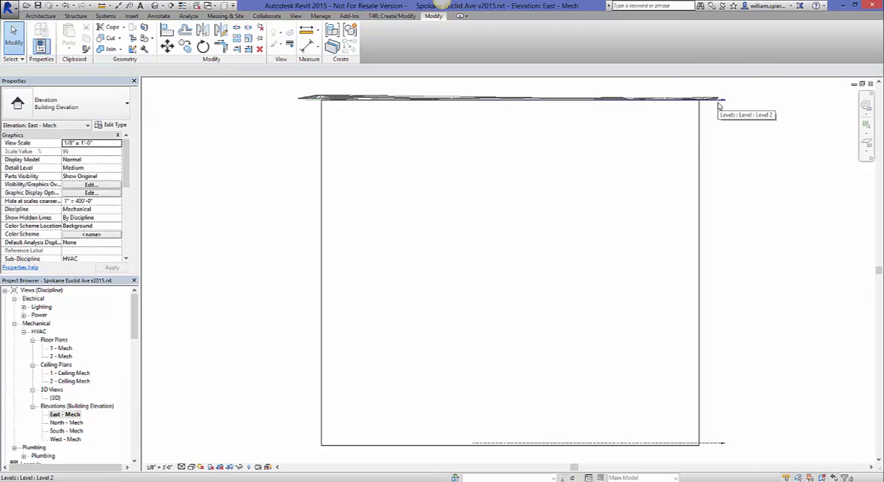
mouse_move(734, 99)
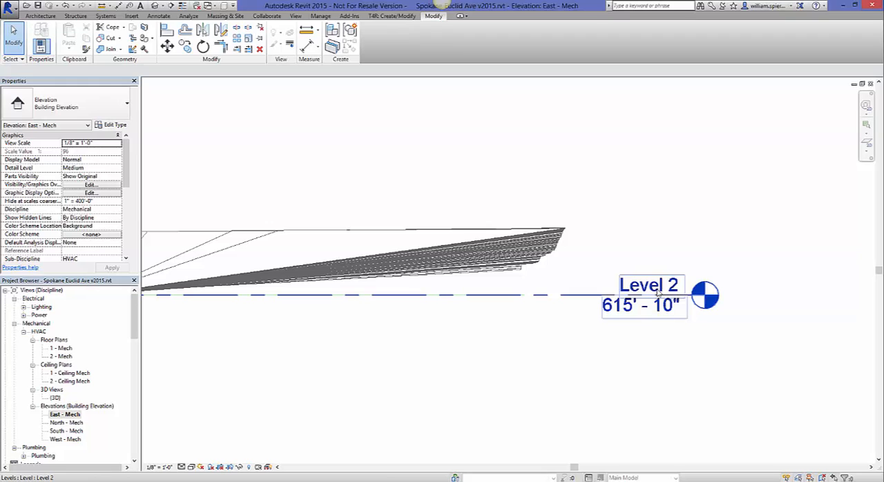
mouse_move(630, 316)
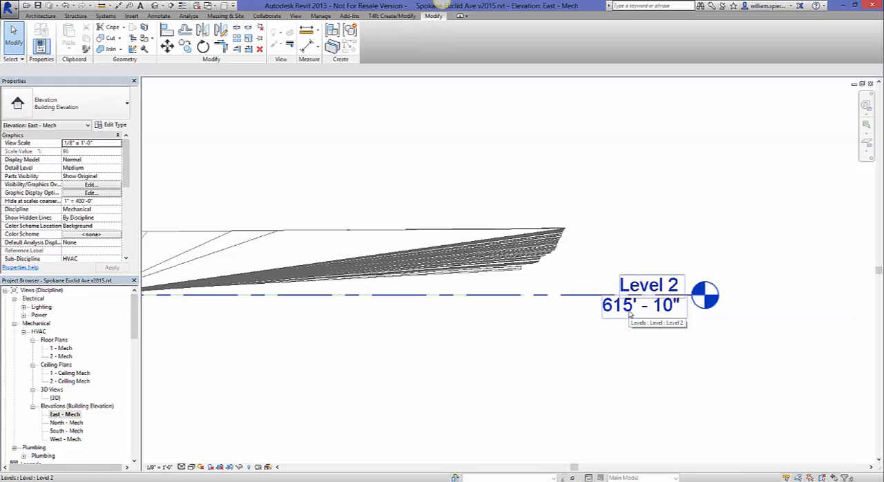
click(660, 231)
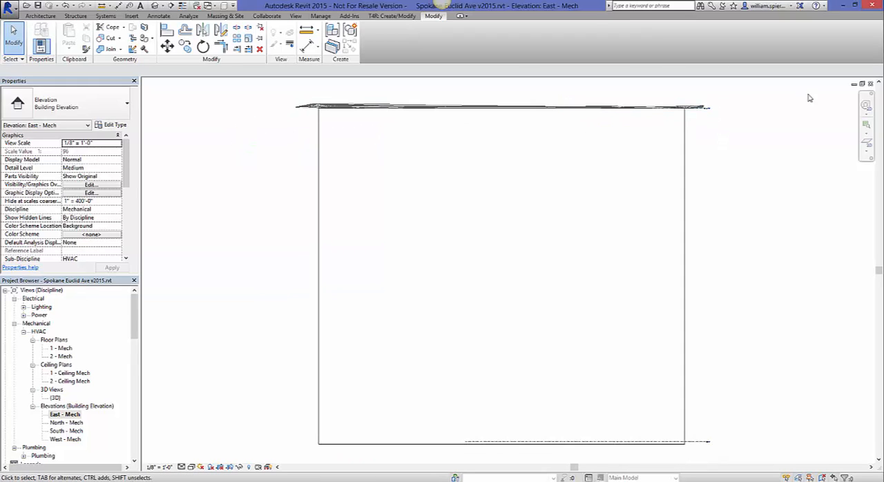
double_click(55, 397)
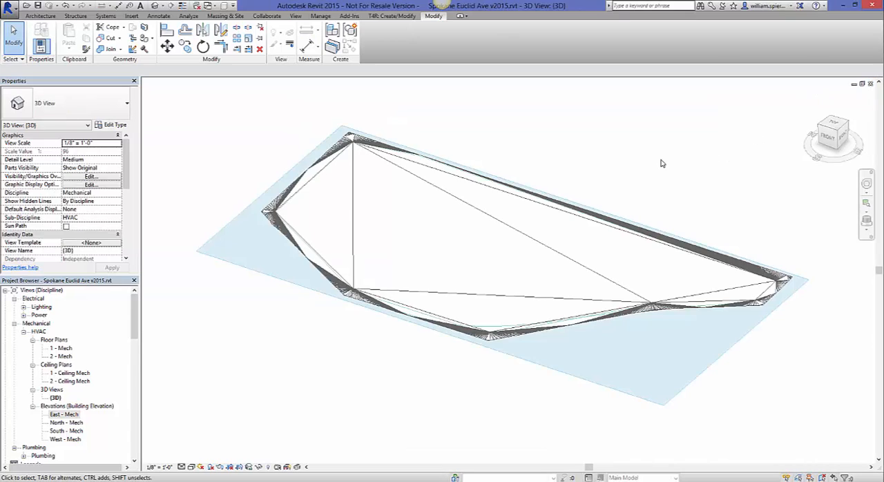
mouse_move(173, 9)
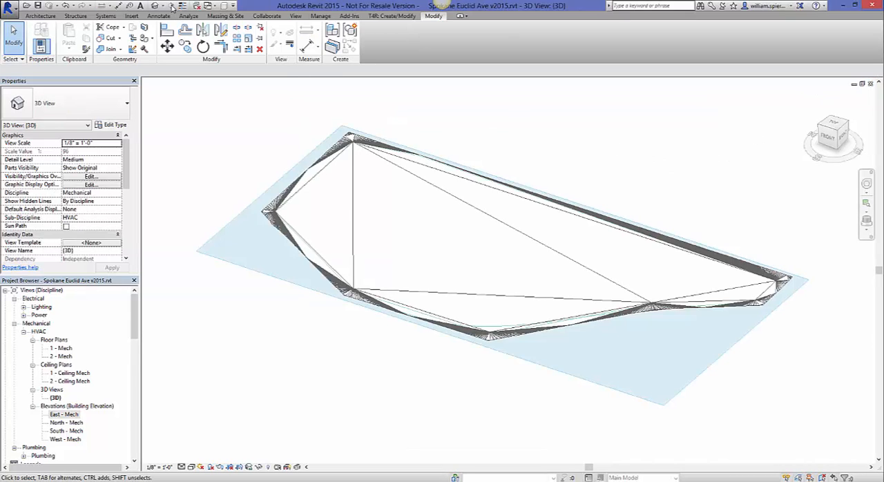
click(215, 15)
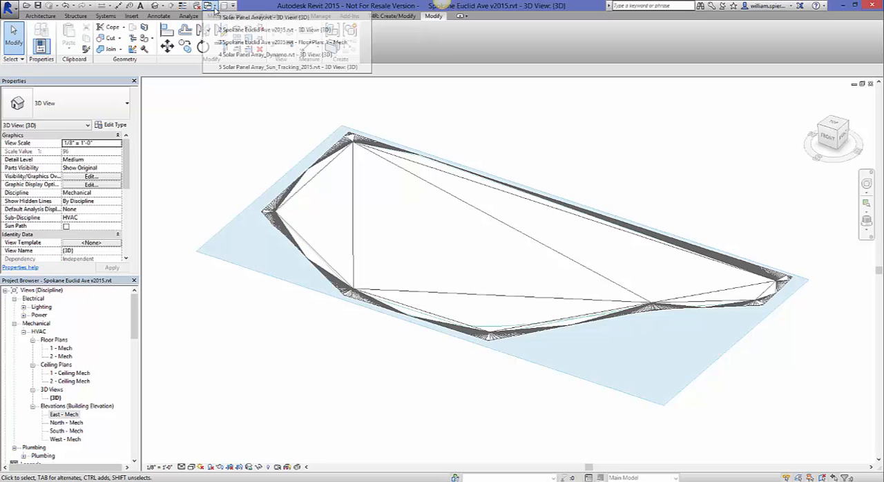
click(269, 29)
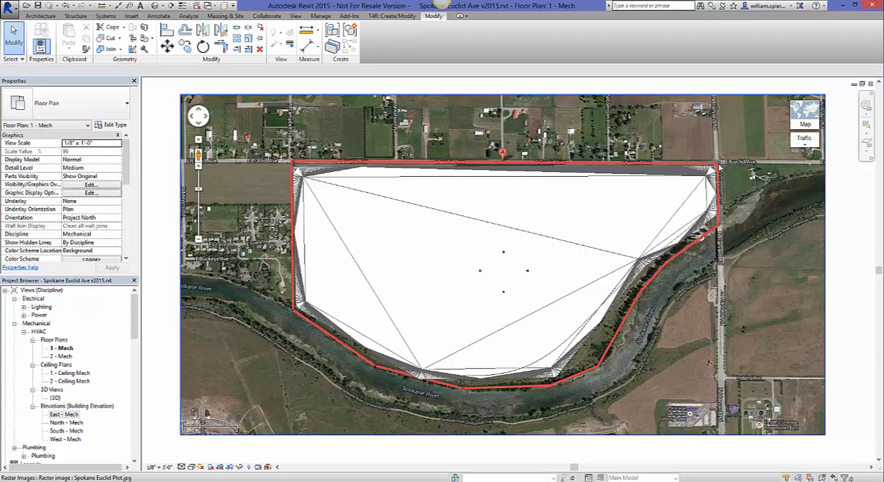
mouse_move(508, 281)
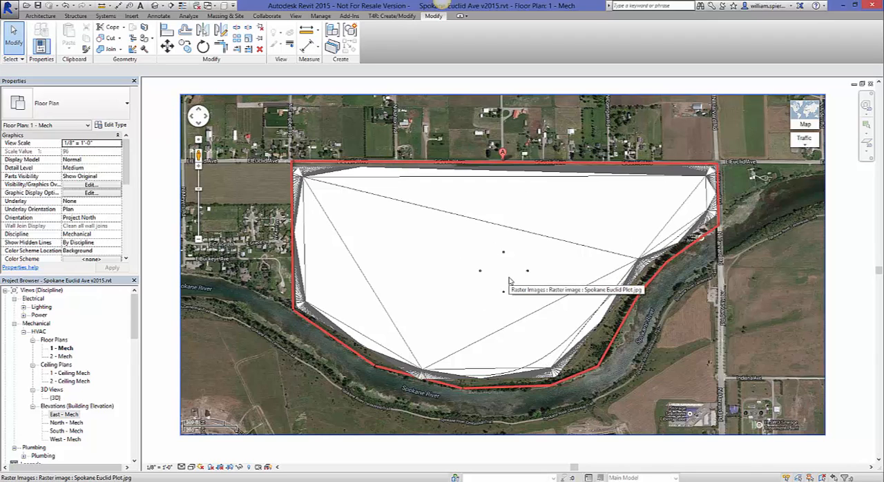
mouse_move(499, 277)
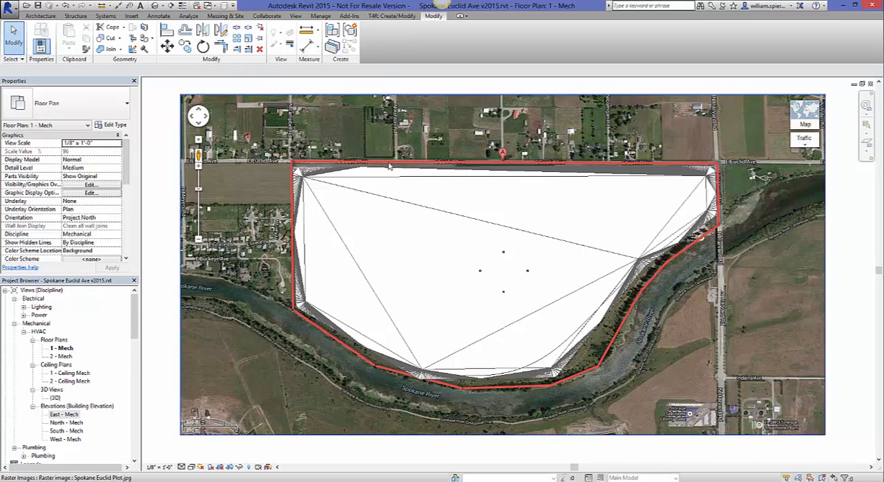
mouse_move(546, 174)
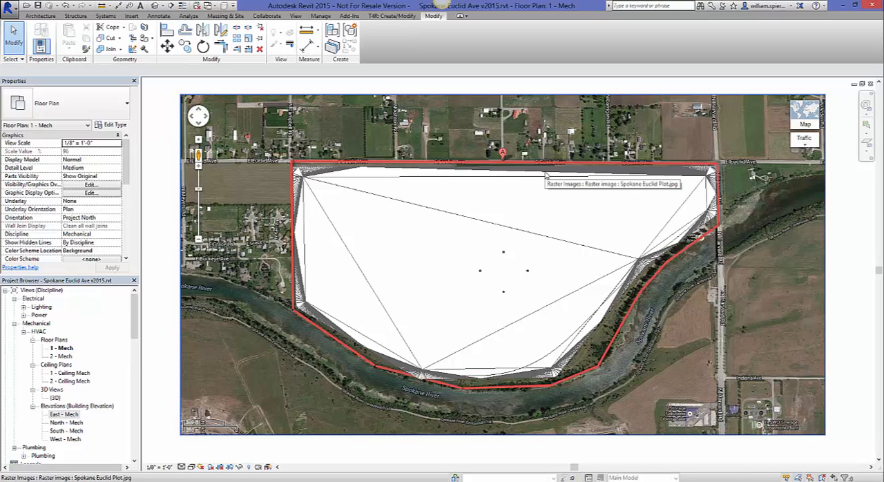
mouse_move(312, 331)
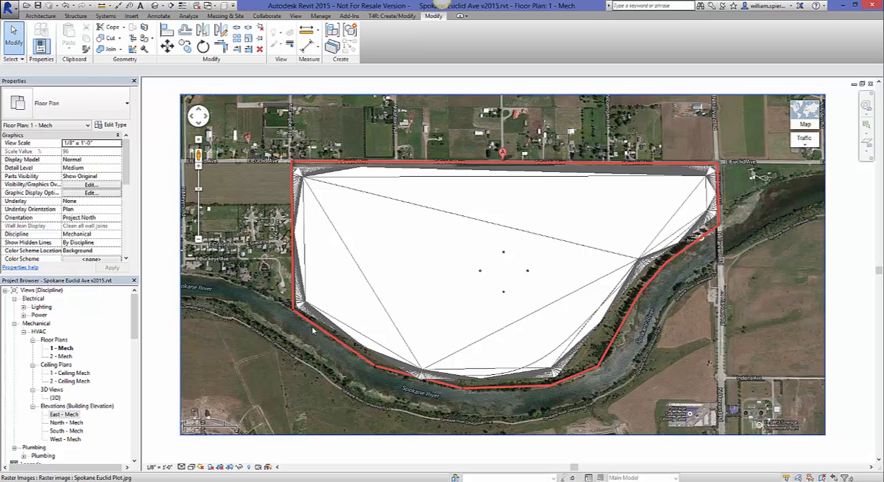
mouse_move(596, 177)
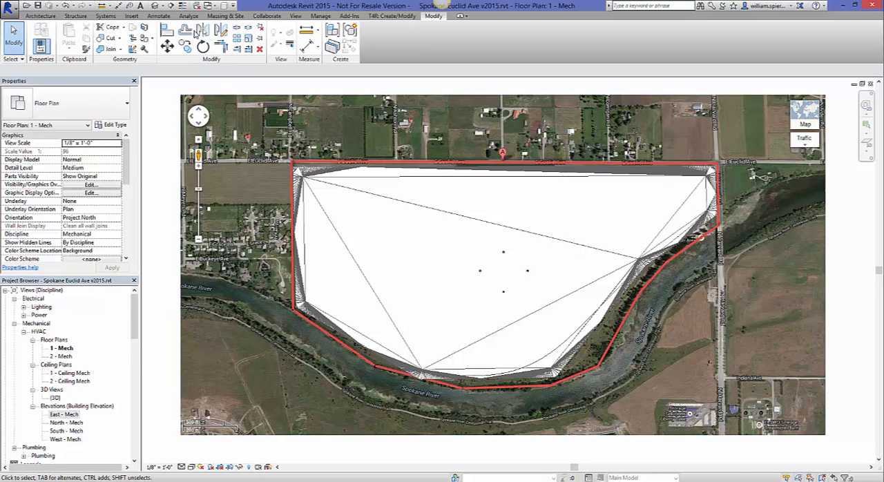
- In the Solar Panel Array 3D view, drag a spline control point along the site boundary
click(214, 16)
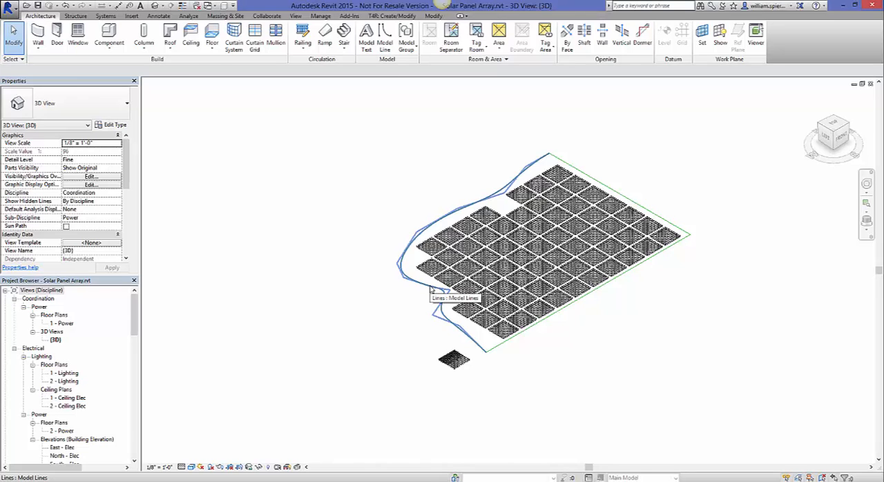
click(428, 294)
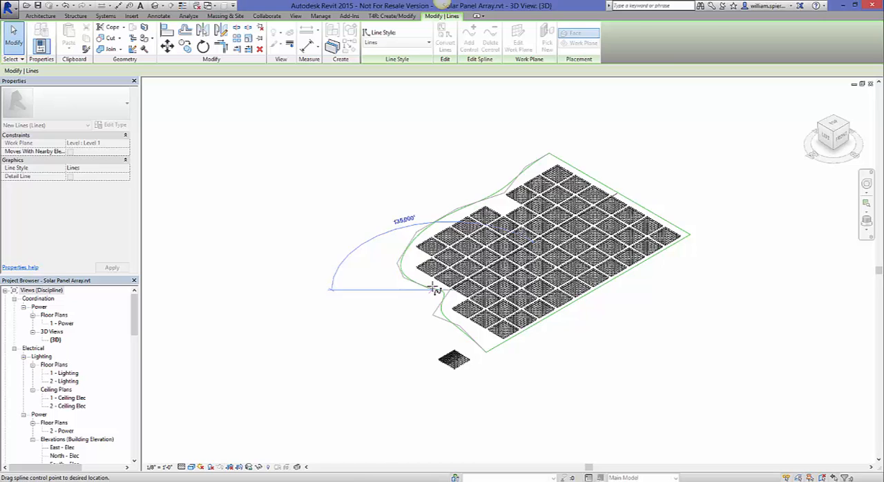
click(532, 266)
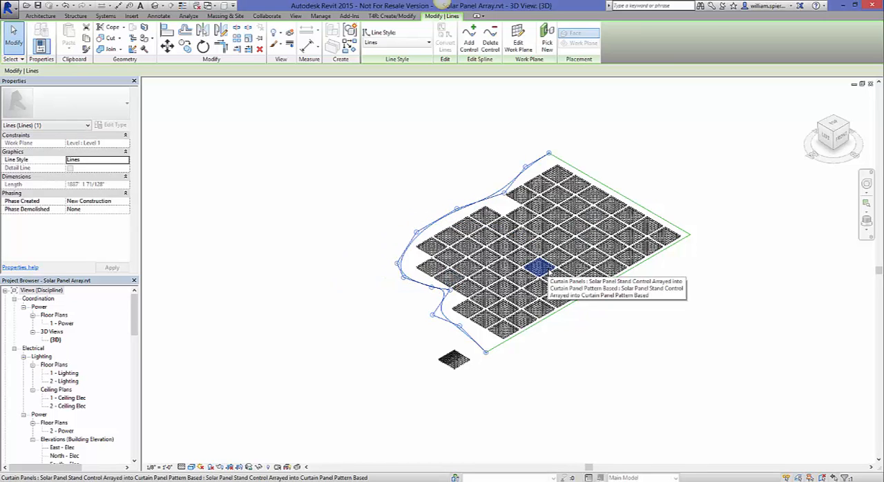
mouse_move(628, 318)
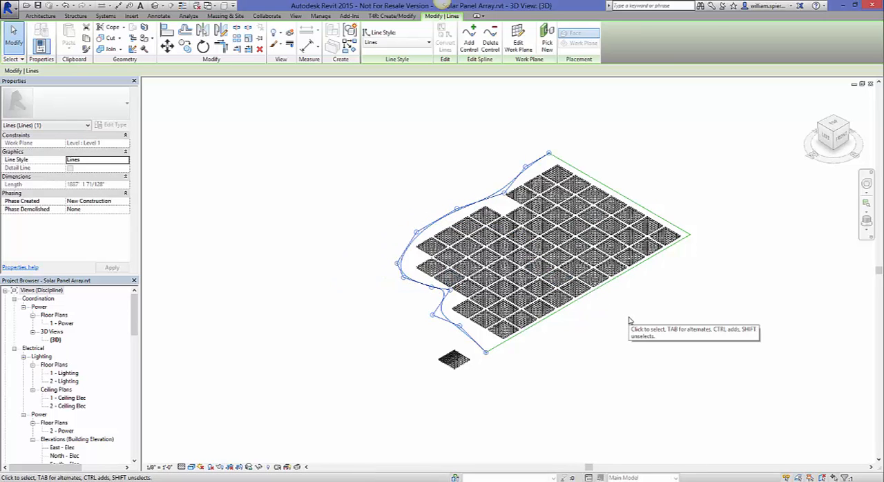
mouse_move(526, 150)
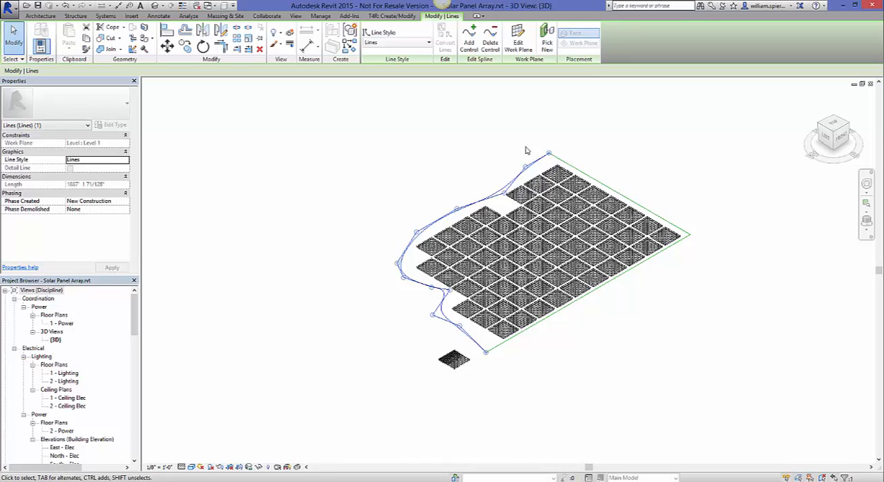
mouse_move(402, 136)
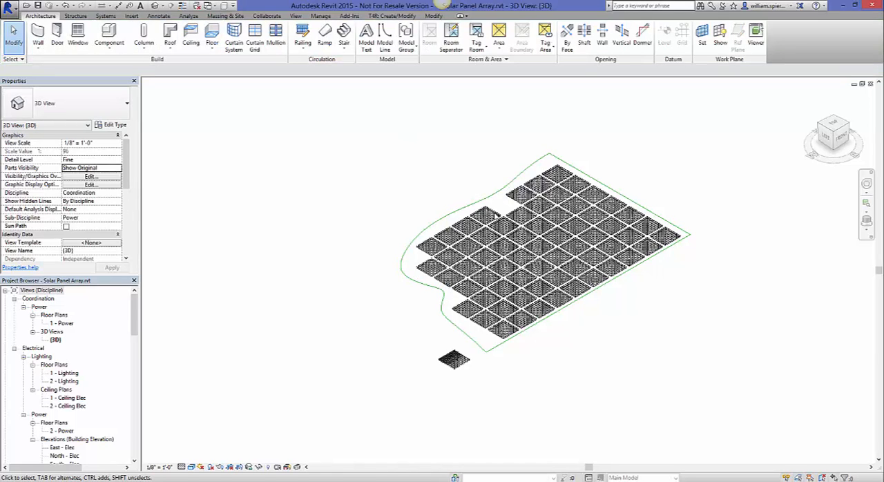
- Check several curtain panels, then bring up the Solar Panel Array_Sun_Tracking_2015 3D view
click(521, 215)
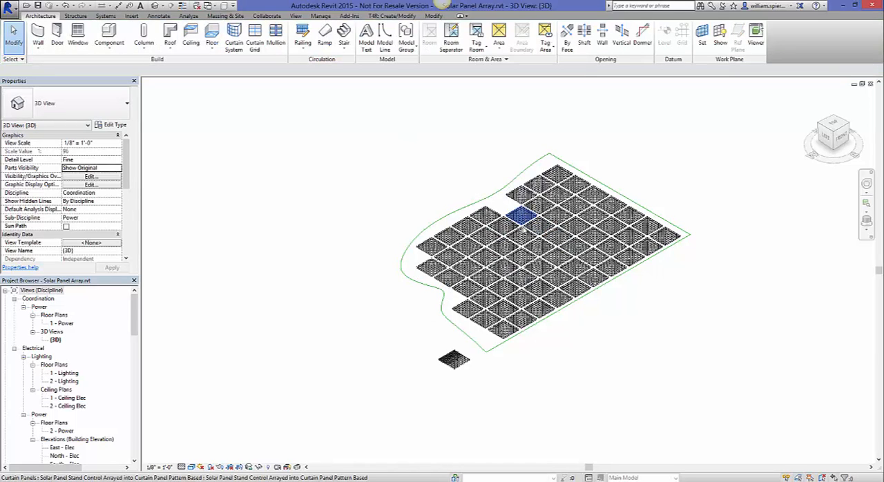
click(487, 321)
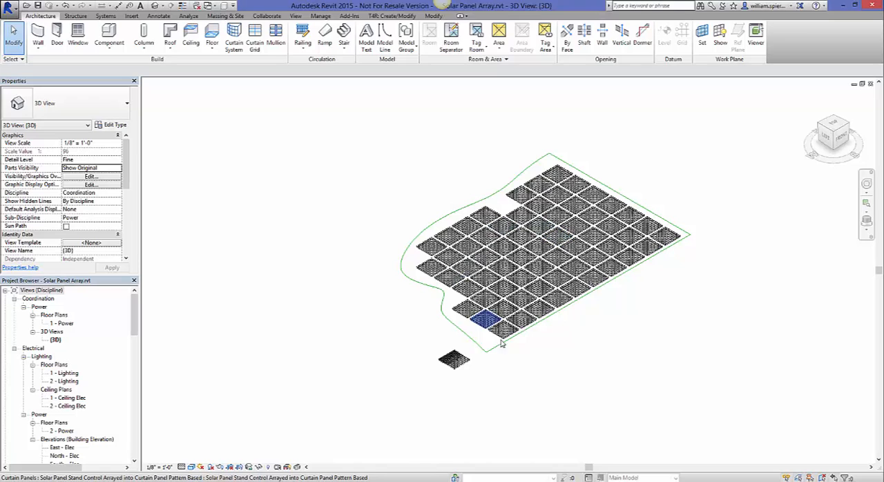
click(540, 247)
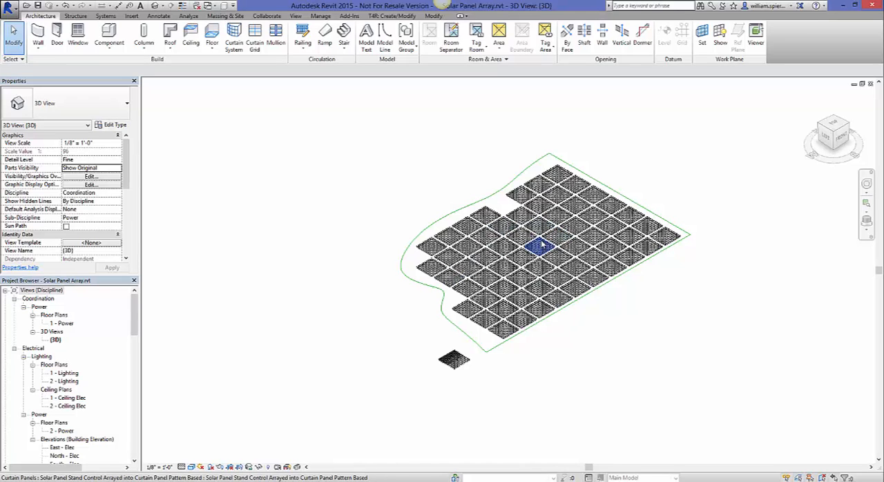
click(497, 268)
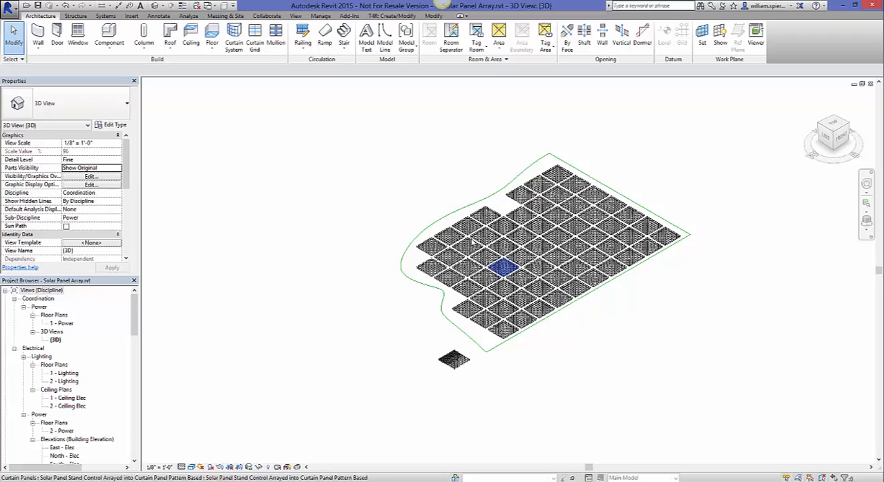
click(405, 210)
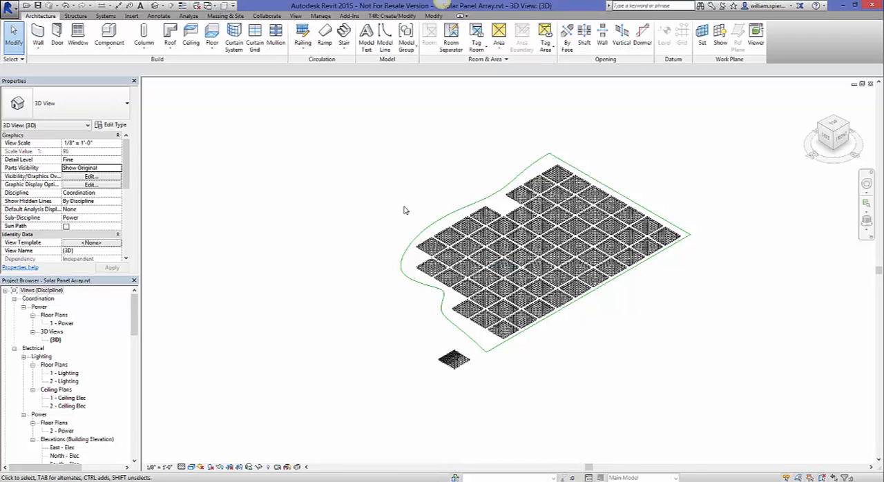
mouse_move(378, 169)
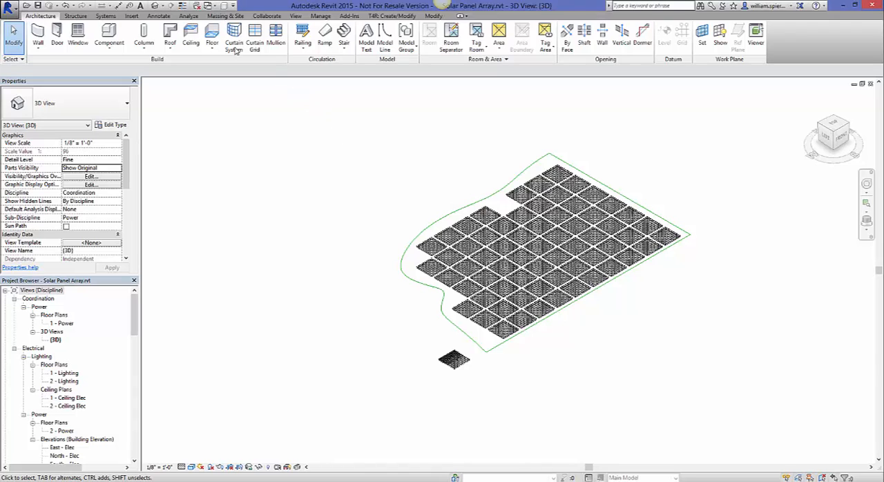
mouse_move(235, 16)
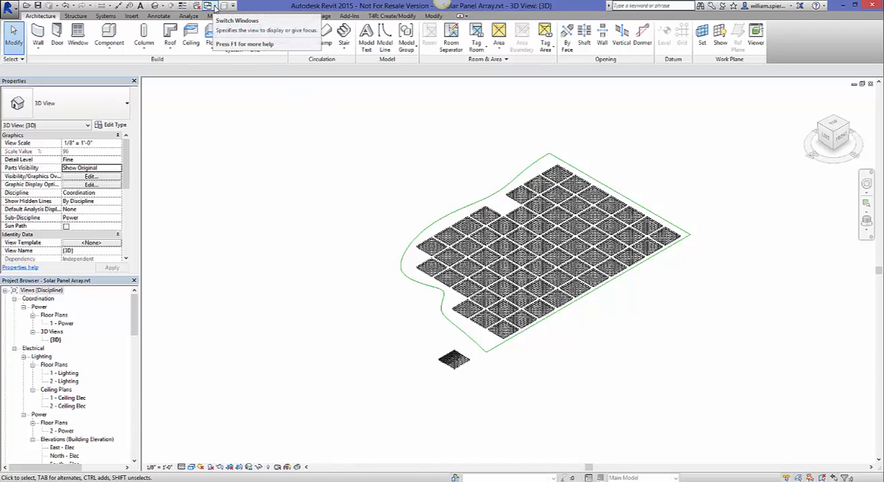
click(210, 15)
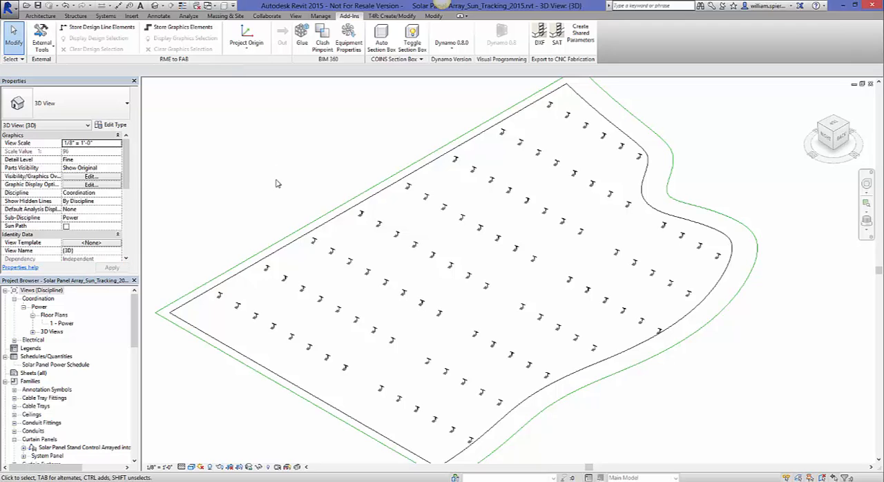
mouse_move(277, 190)
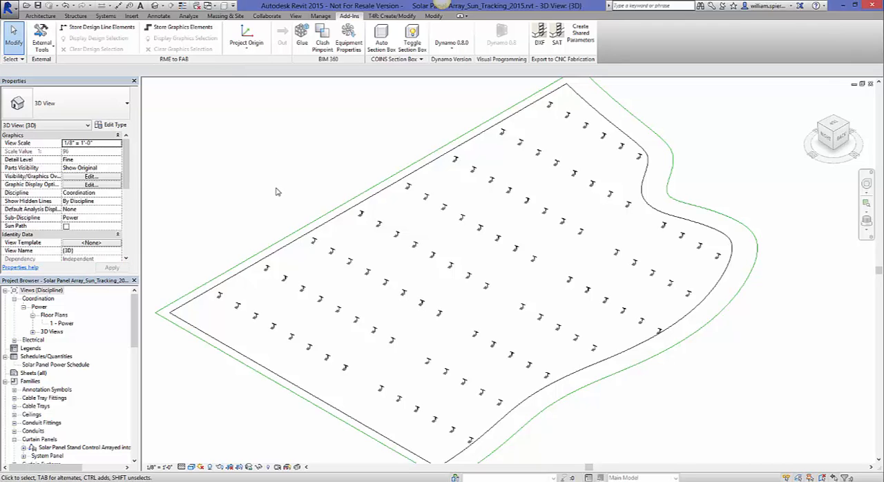
mouse_move(277, 184)
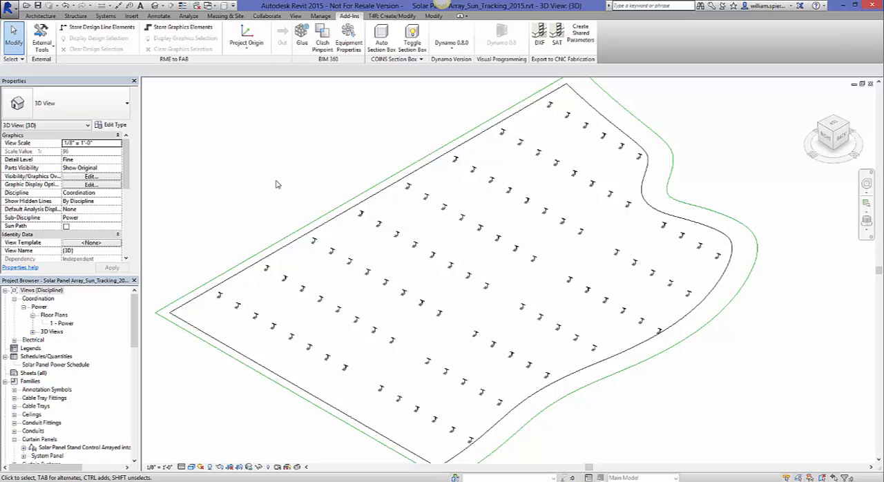
mouse_move(307, 180)
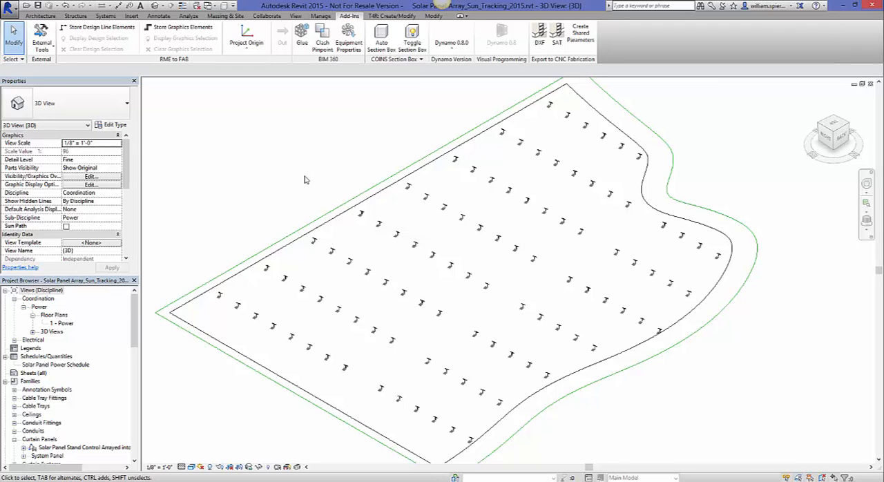
mouse_move(312, 196)
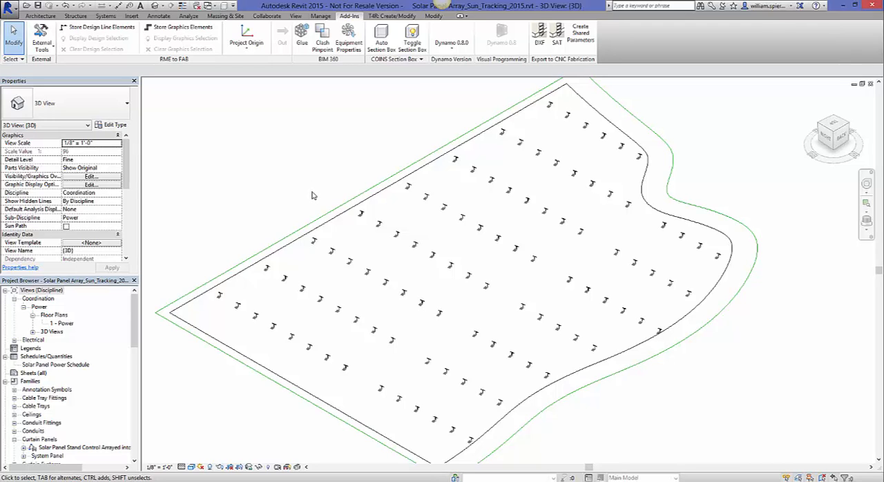
mouse_move(220, 449)
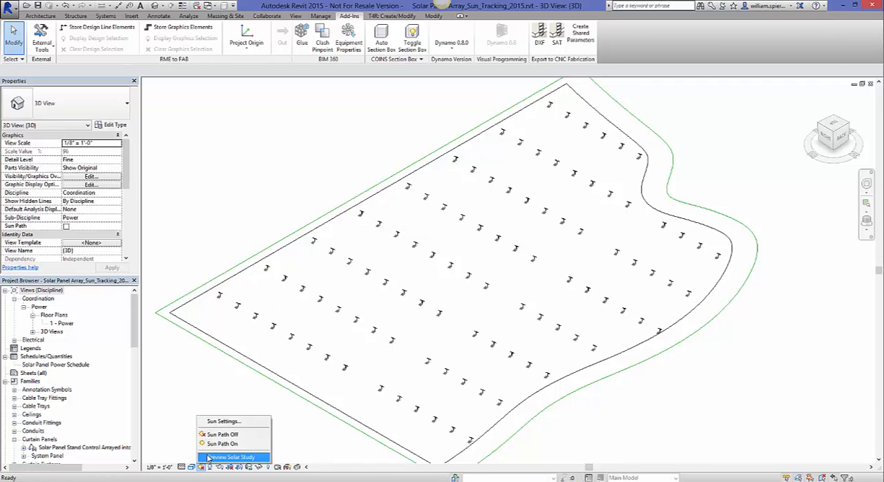
- Turn on the Preview Solar Study sun path and zoom toward the panel stands
click(223, 443)
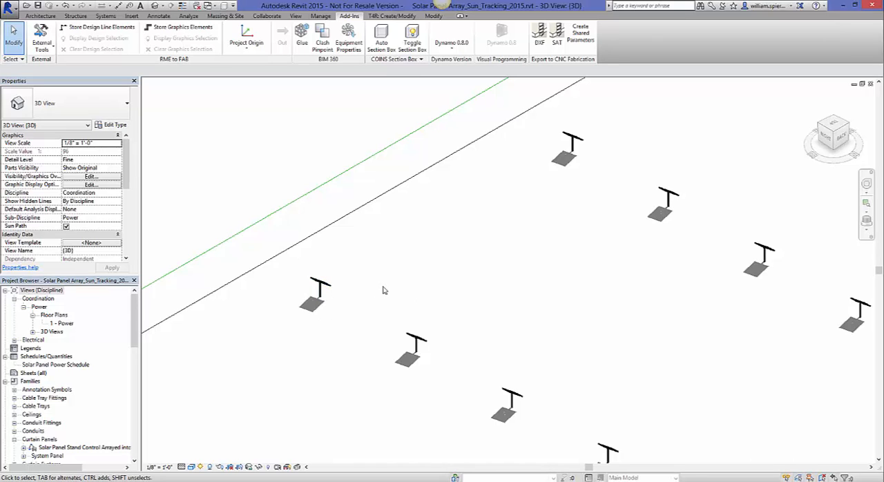
scroll(down, 3)
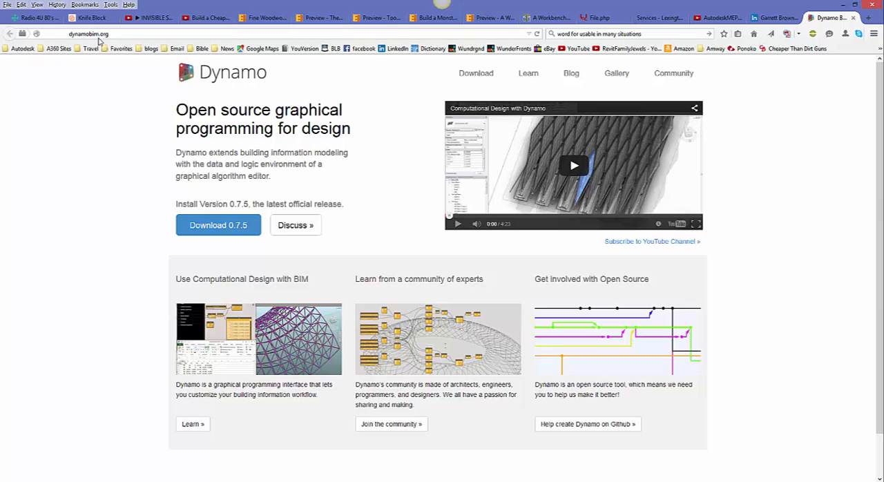
mouse_move(290, 93)
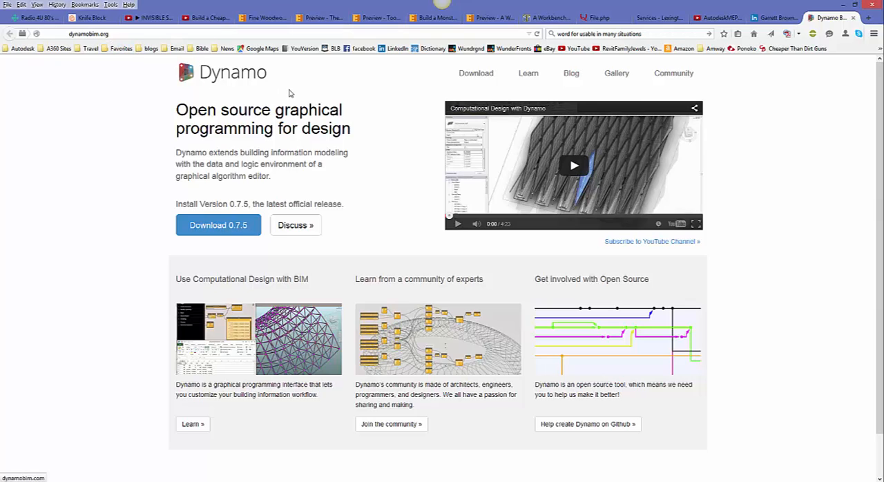
mouse_move(194, 122)
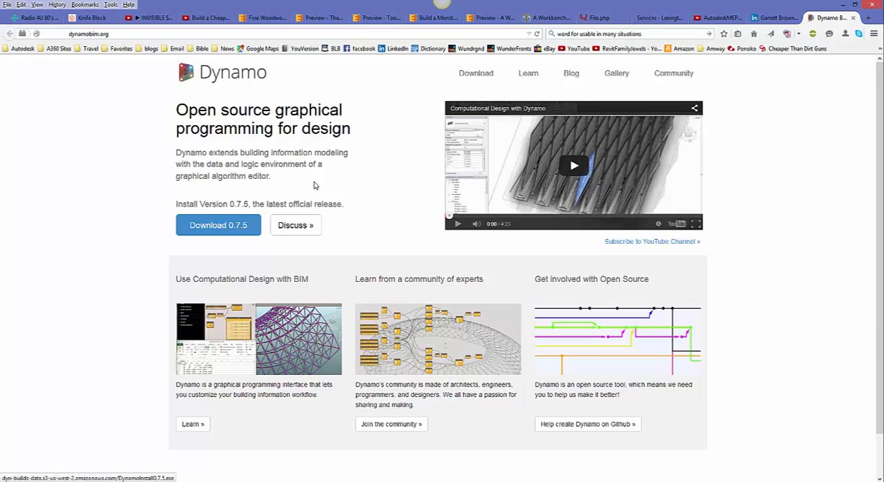
mouse_move(528, 73)
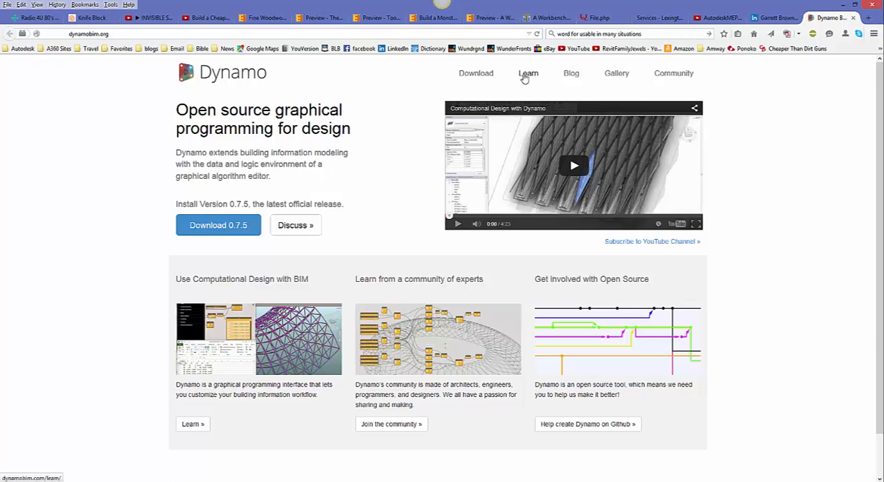
mouse_move(616, 73)
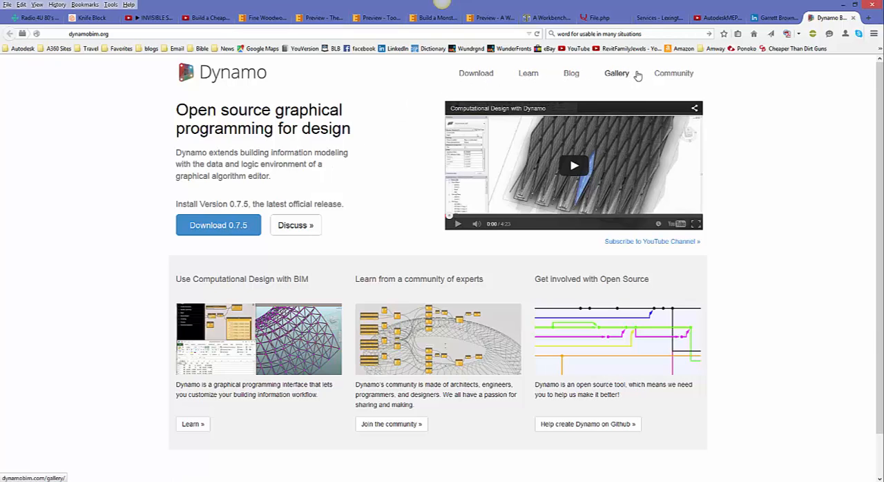
mouse_move(673, 73)
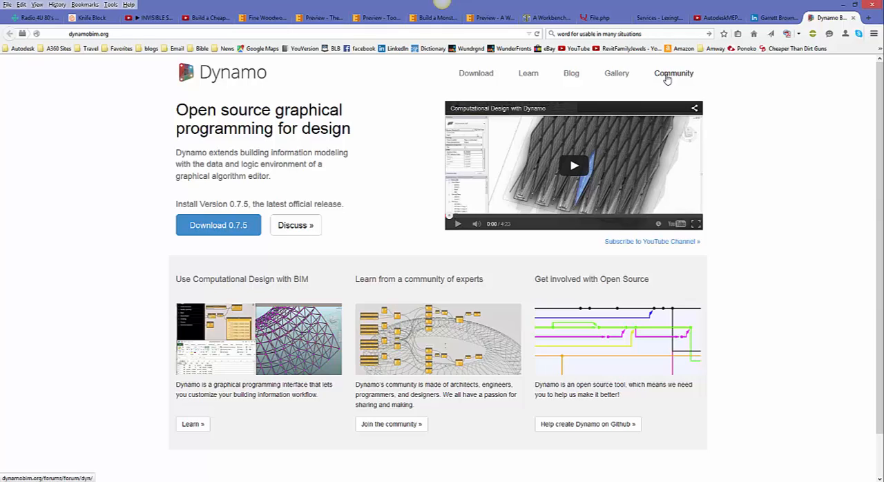
mouse_move(395, 102)
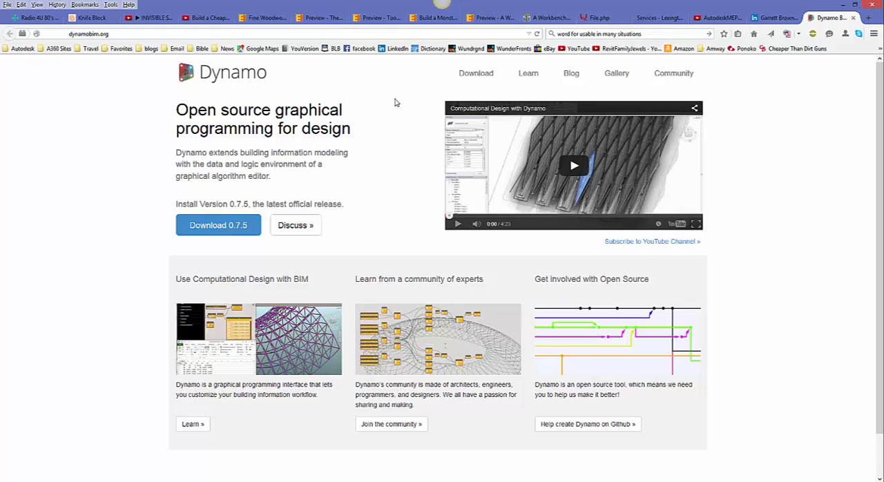
mouse_move(493, 418)
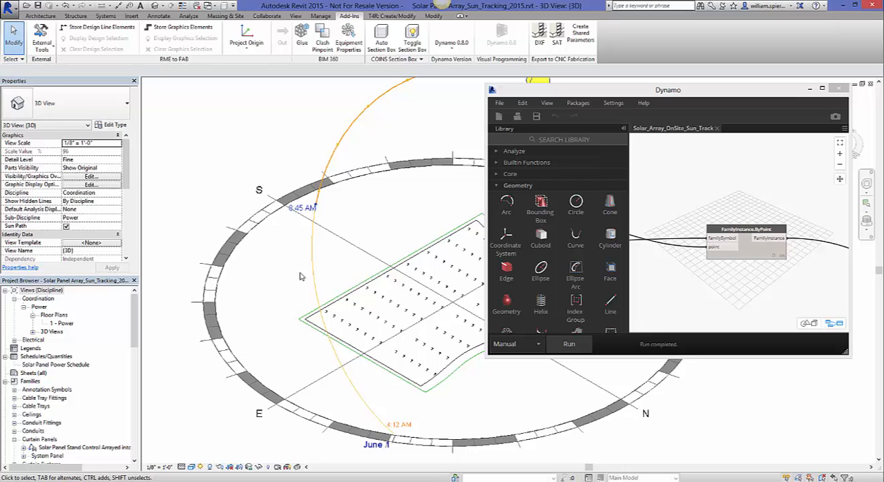
mouse_move(401, 244)
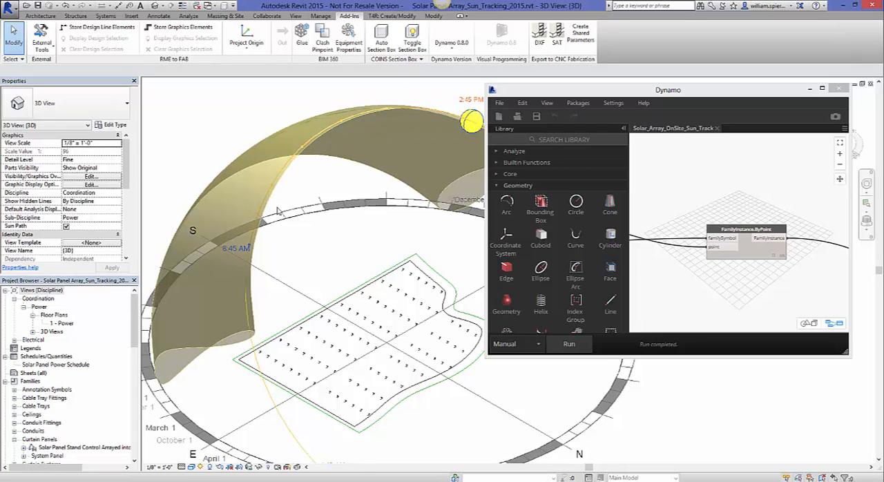
- Zoom in close to the rows of panel stands in the 3D view
drag(472, 122, 248, 248)
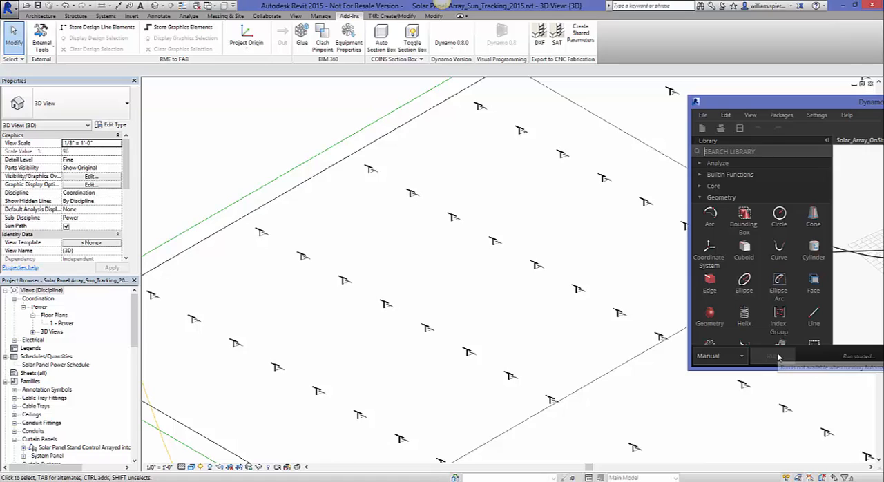
- Run the tilt script, then compare two panel stands' Elevation and Azimuth values in Properties
click(772, 356)
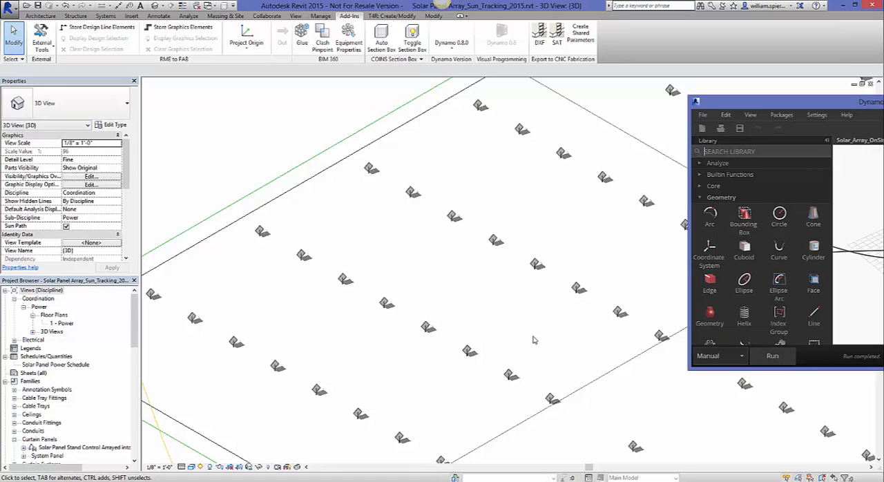
mouse_move(388, 322)
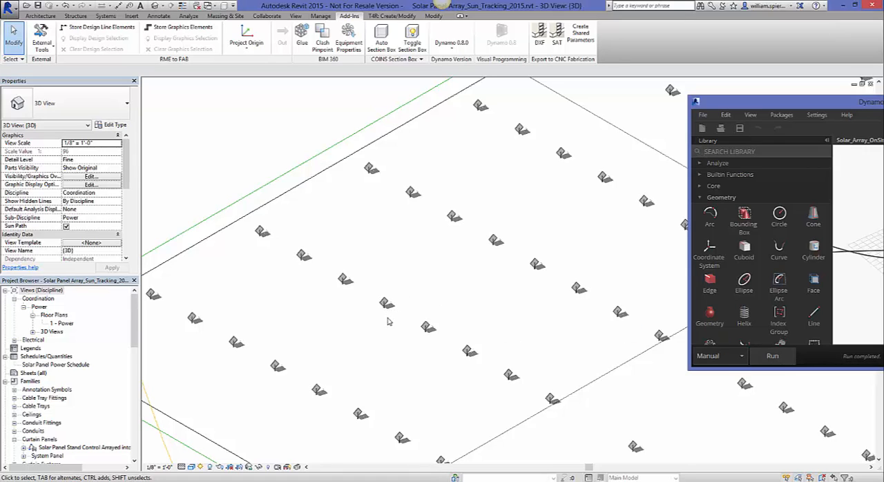
mouse_move(387, 306)
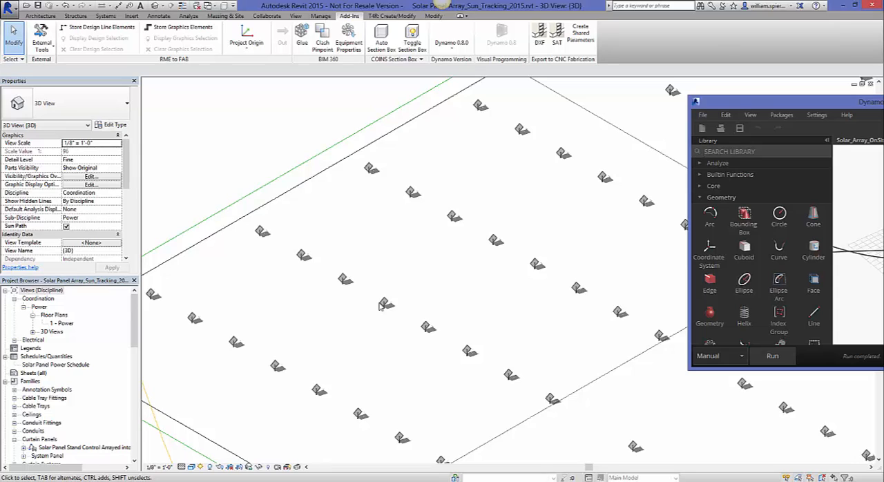
mouse_move(384, 308)
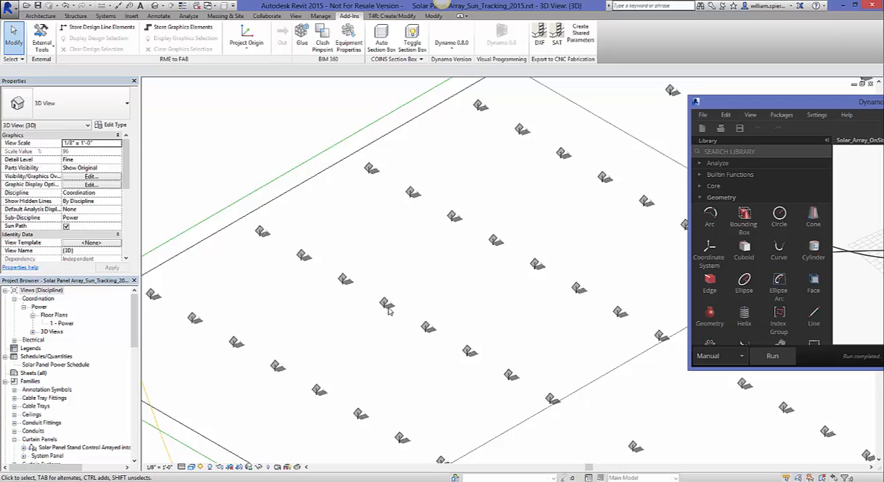
click(385, 305)
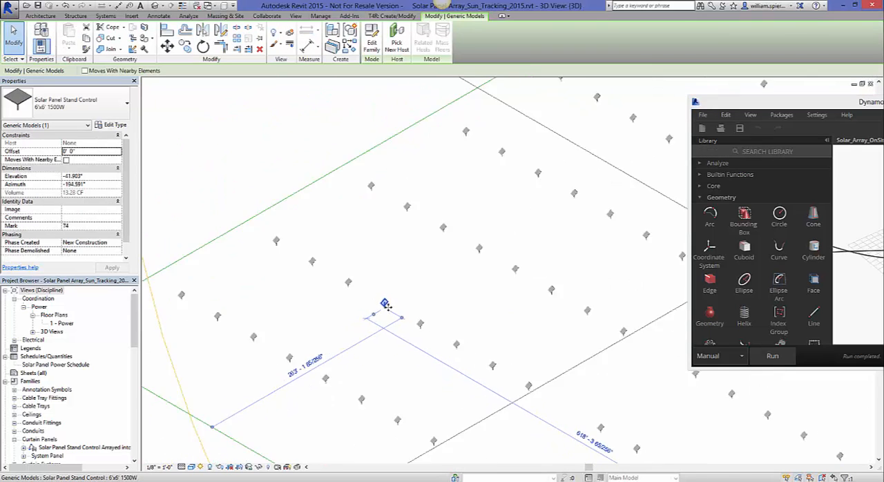
click(772, 356)
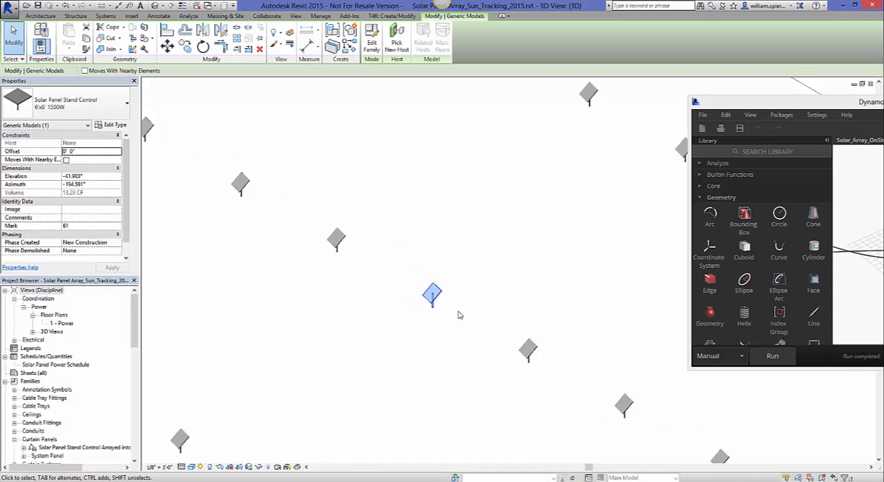
scroll(down, 3)
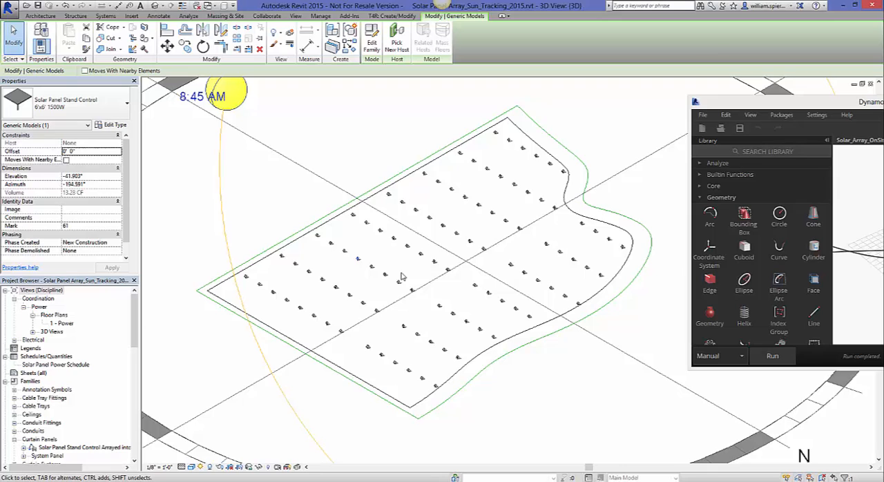
mouse_move(341, 159)
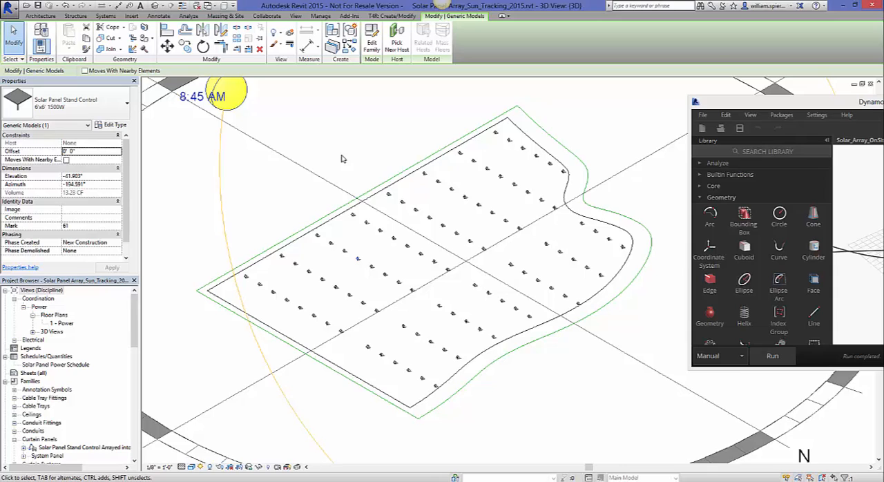
mouse_move(330, 247)
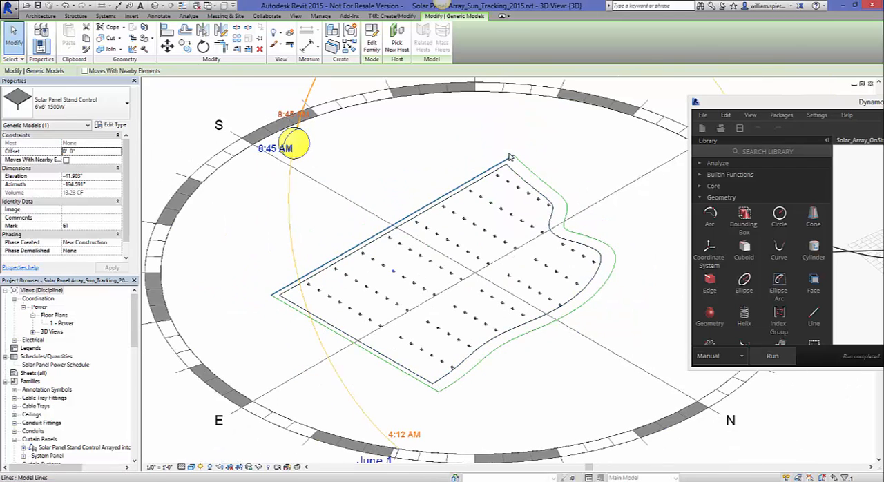
click(565, 311)
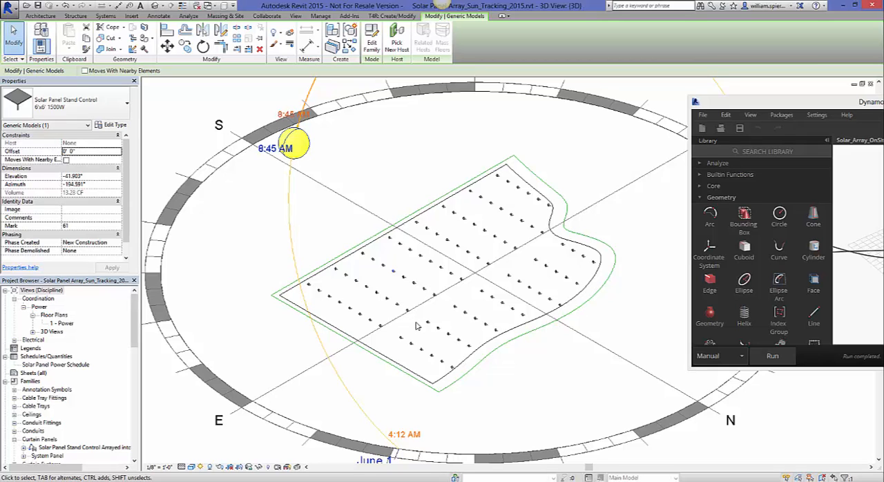
mouse_move(317, 233)
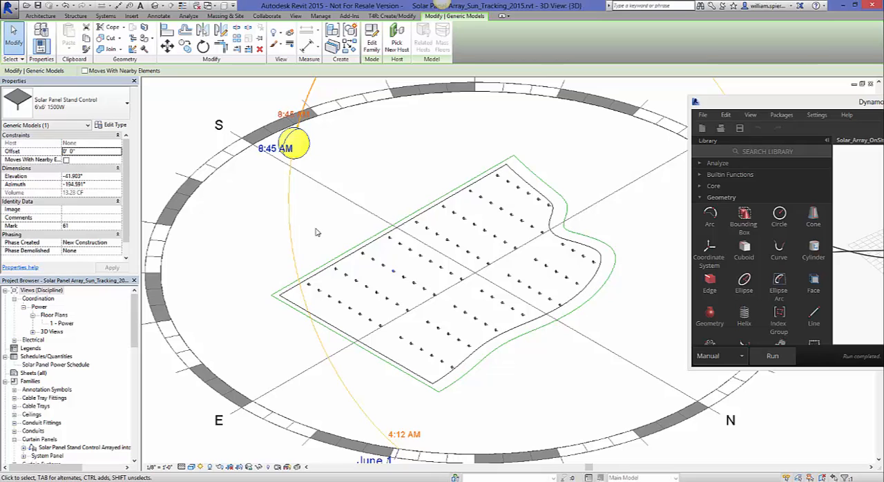
mouse_move(293, 142)
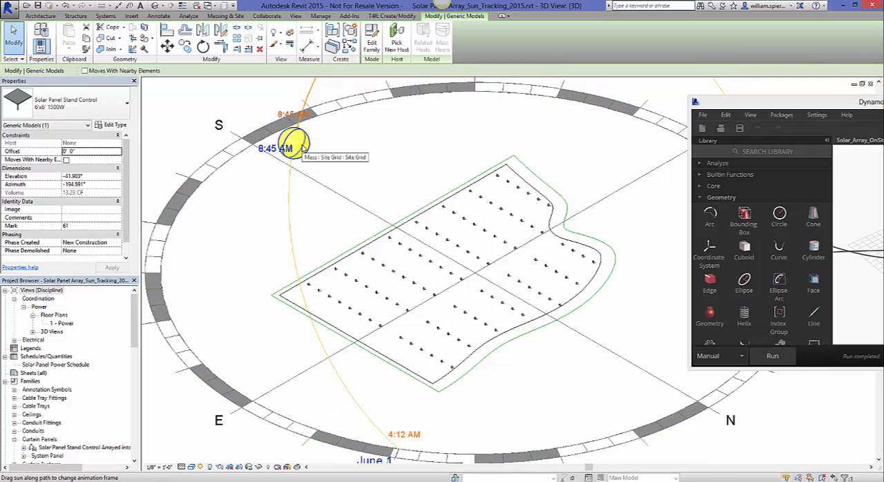
mouse_move(425, 230)
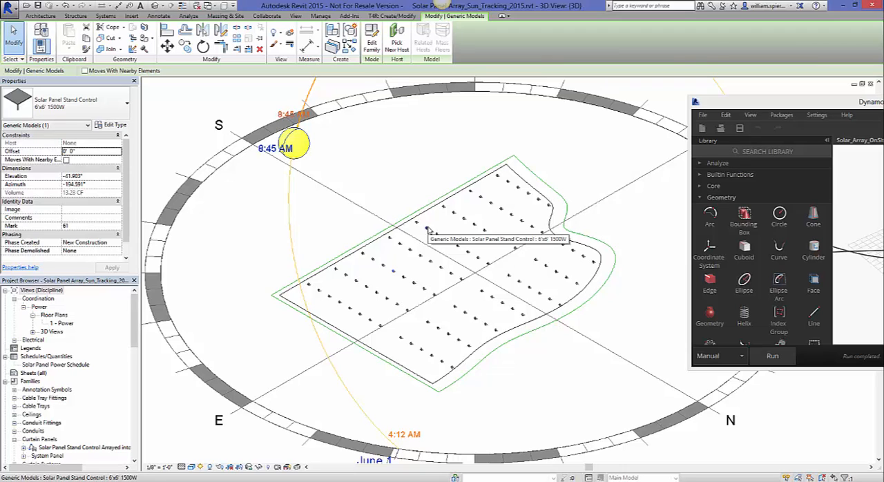
mouse_move(394, 180)
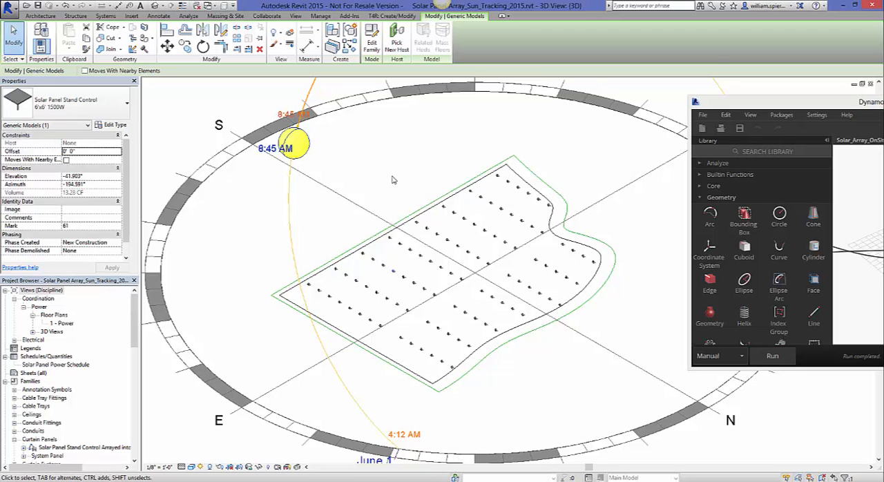
mouse_move(388, 200)
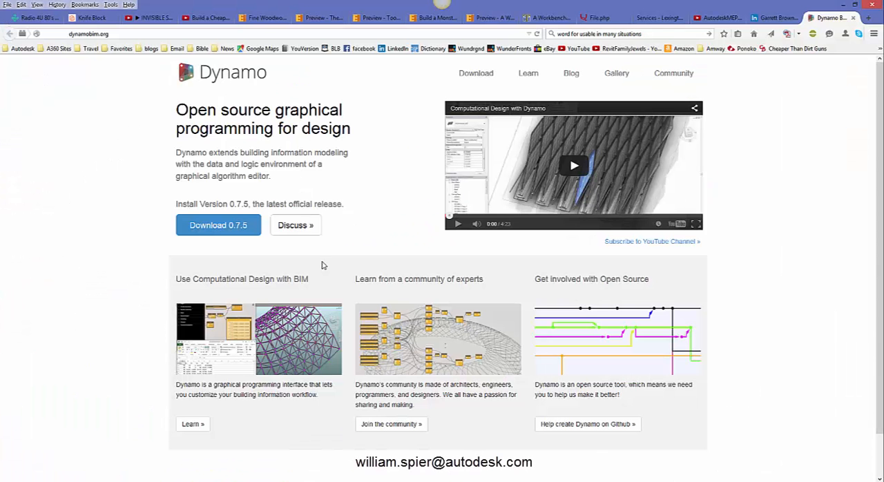
mouse_move(359, 238)
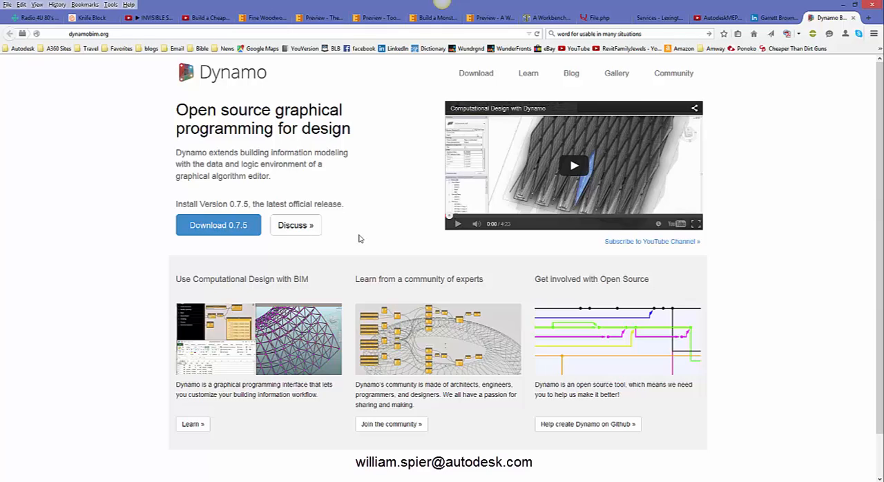
mouse_move(361, 235)
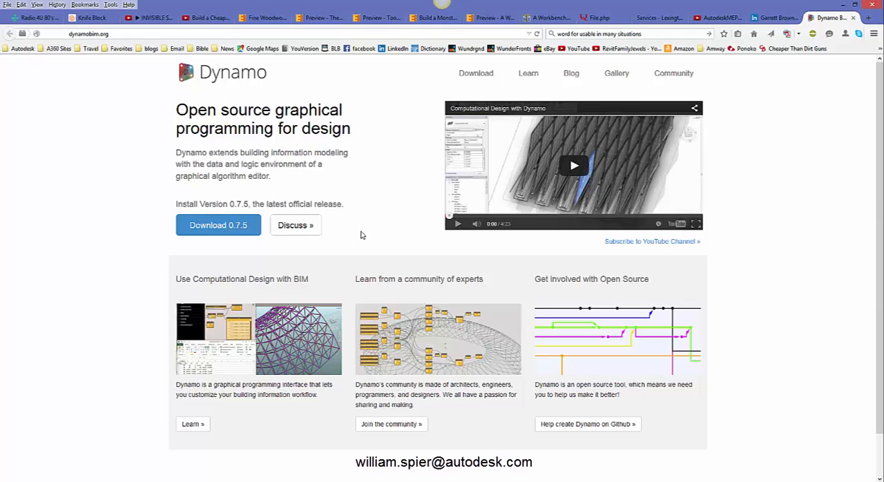
mouse_move(571, 73)
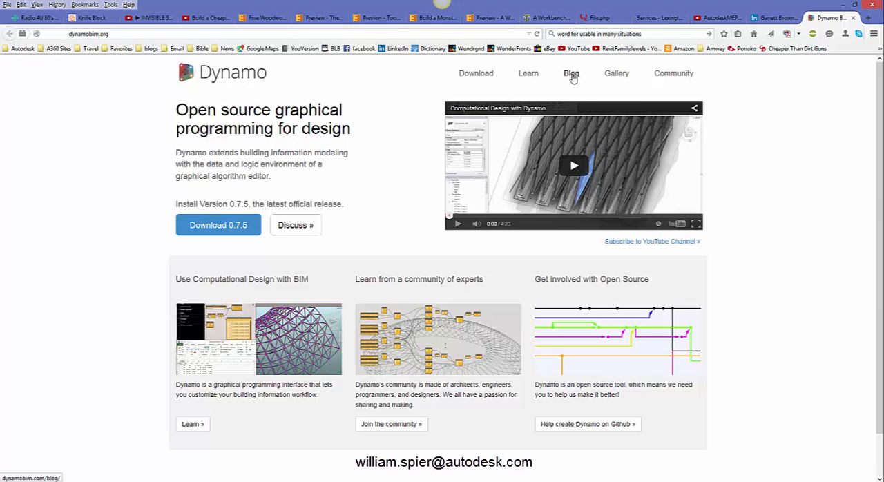
mouse_move(616, 74)
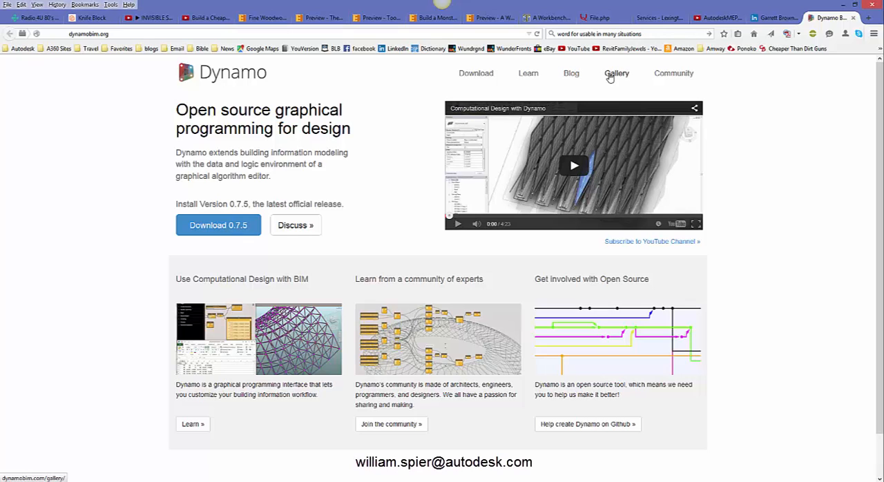